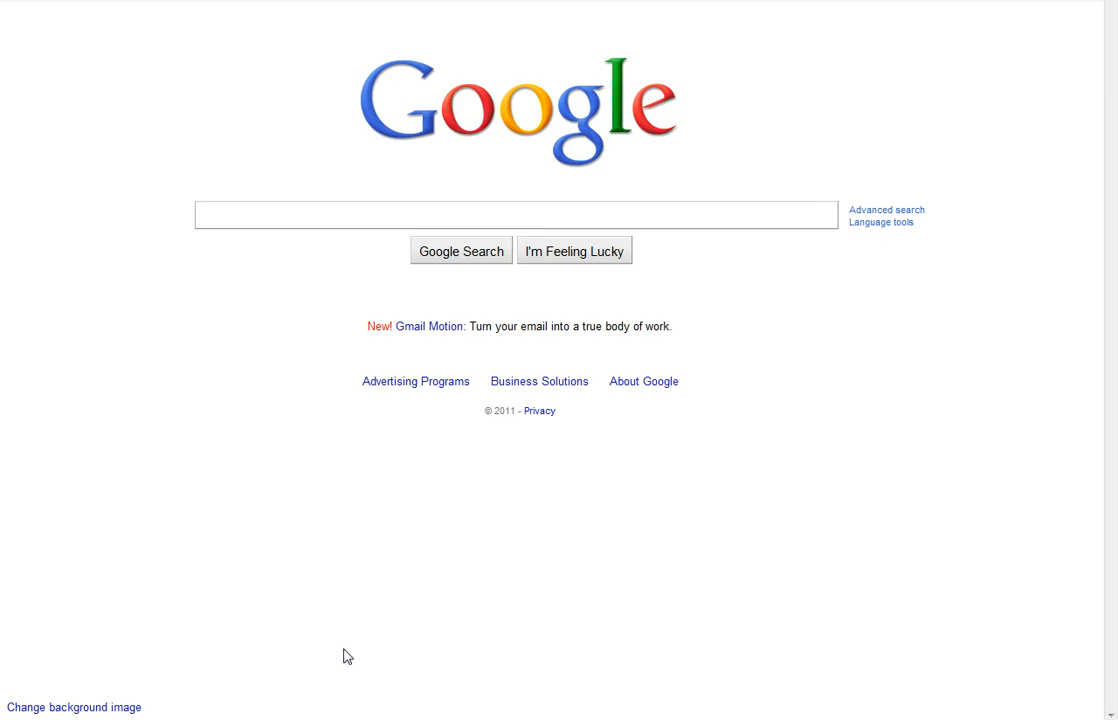
{"action": "mouse_move", "coordinate": [351, 364]}
{"action": "type", "text": "jesus"}
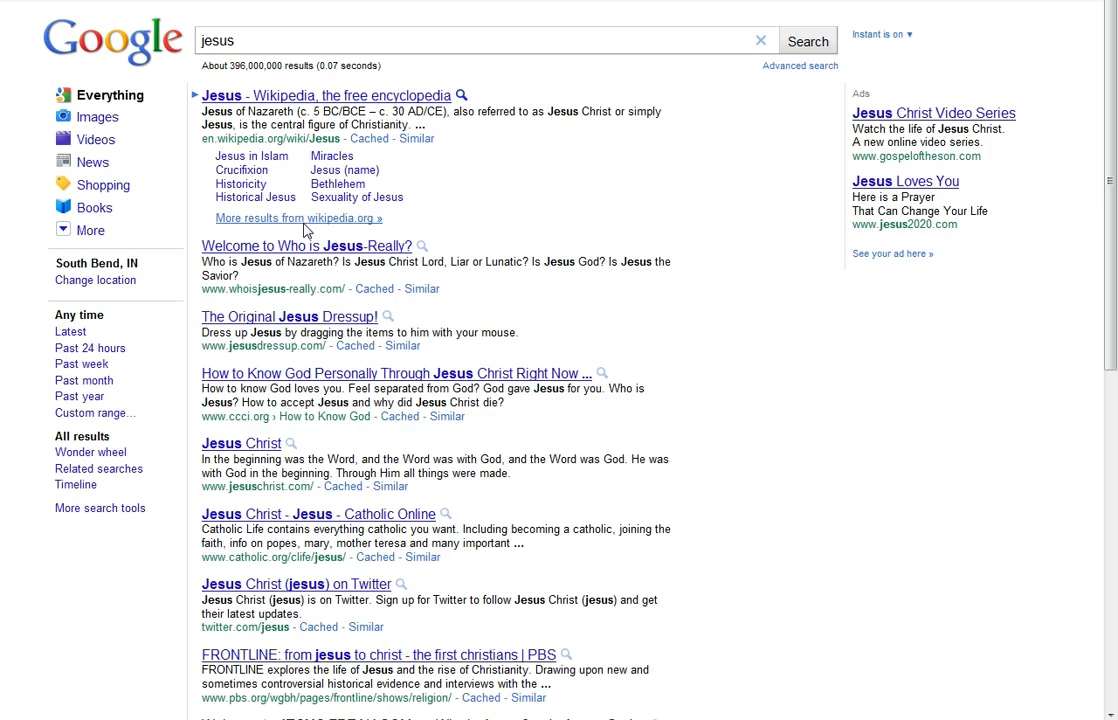
{"action": "mouse_move", "coordinate": [457, 220]}
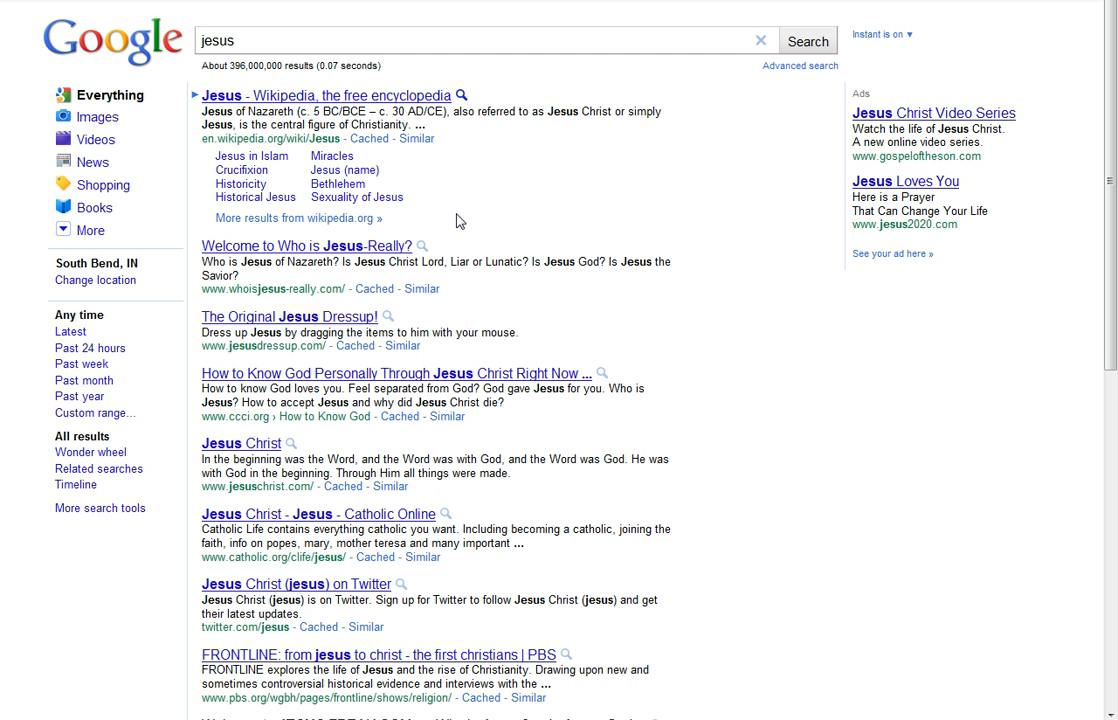
{"action": "mouse_move", "coordinate": [393, 187]}
{"action": "type", "text": " of nazer"}
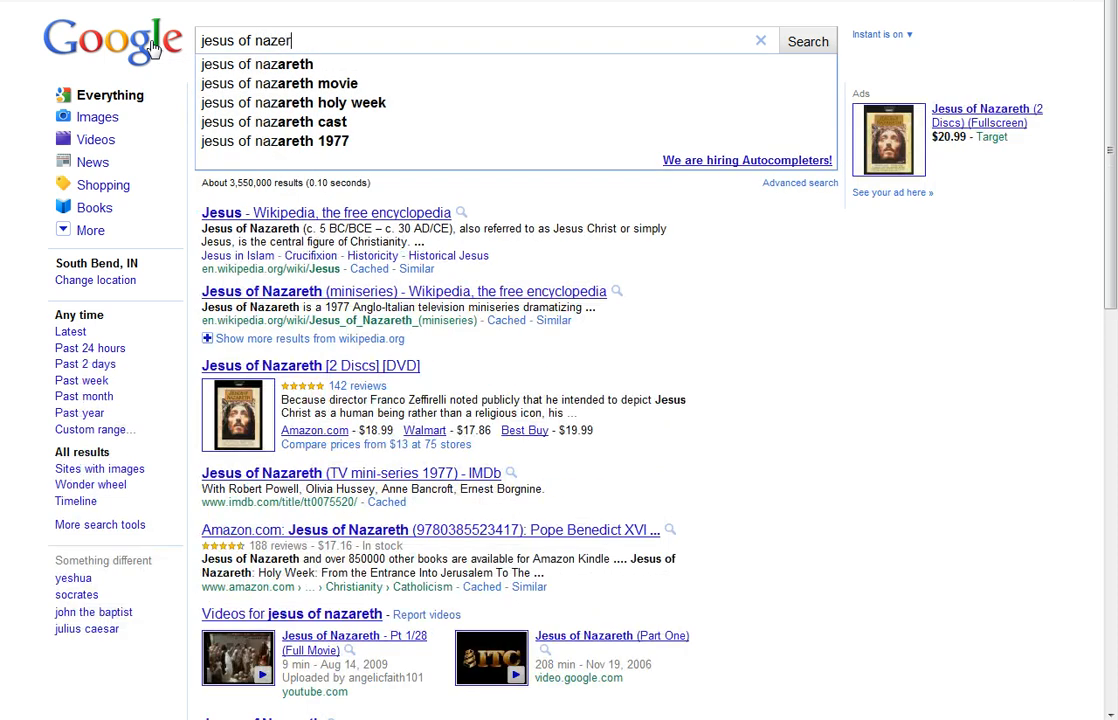
Search for the exact quoted phrase "jesus of nazareth"
{"action": "type", "text": "th"}
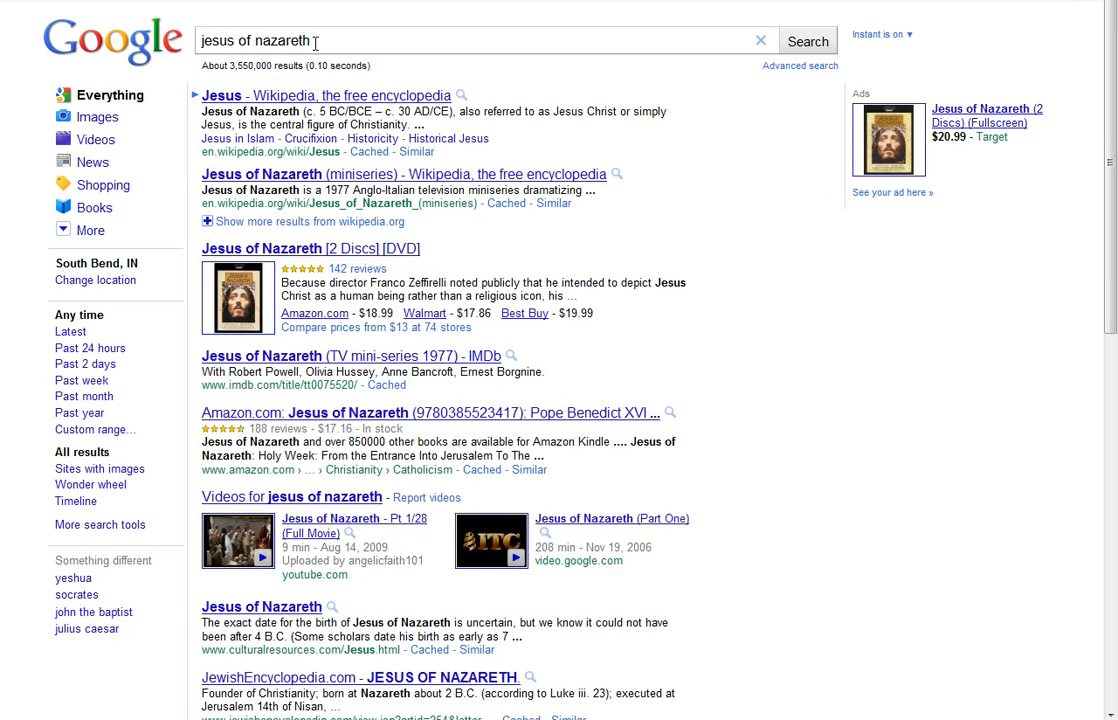
{"action": "mouse_move", "coordinate": [260, 63]}
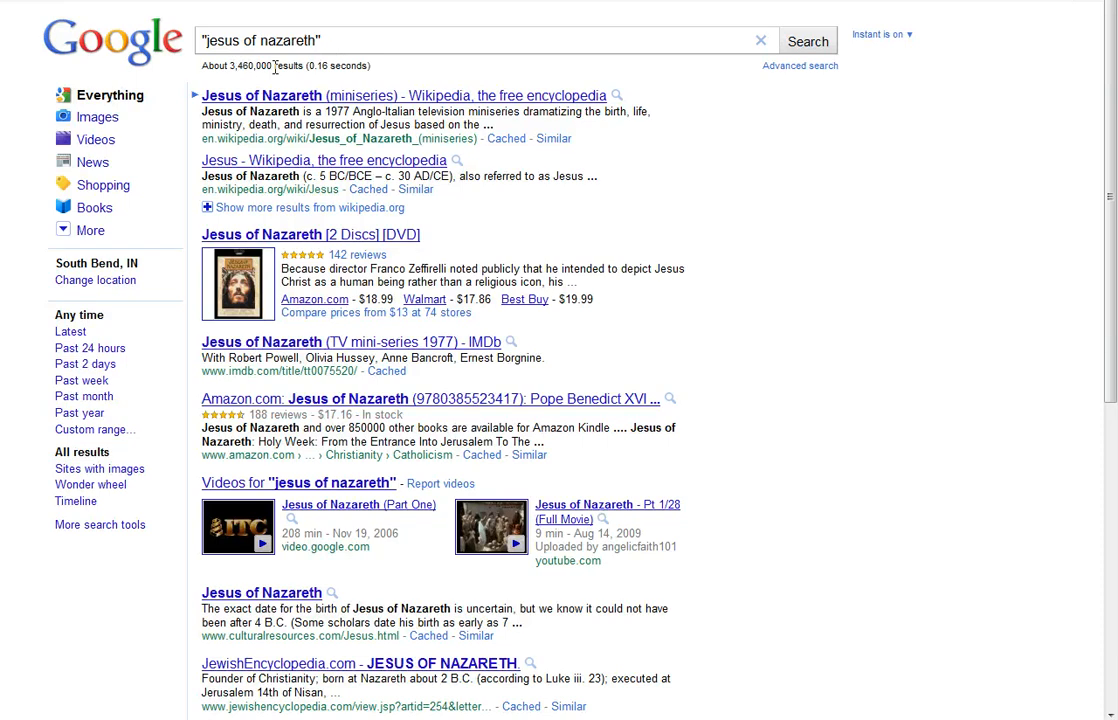
{"action": "mouse_move", "coordinate": [419, 66]}
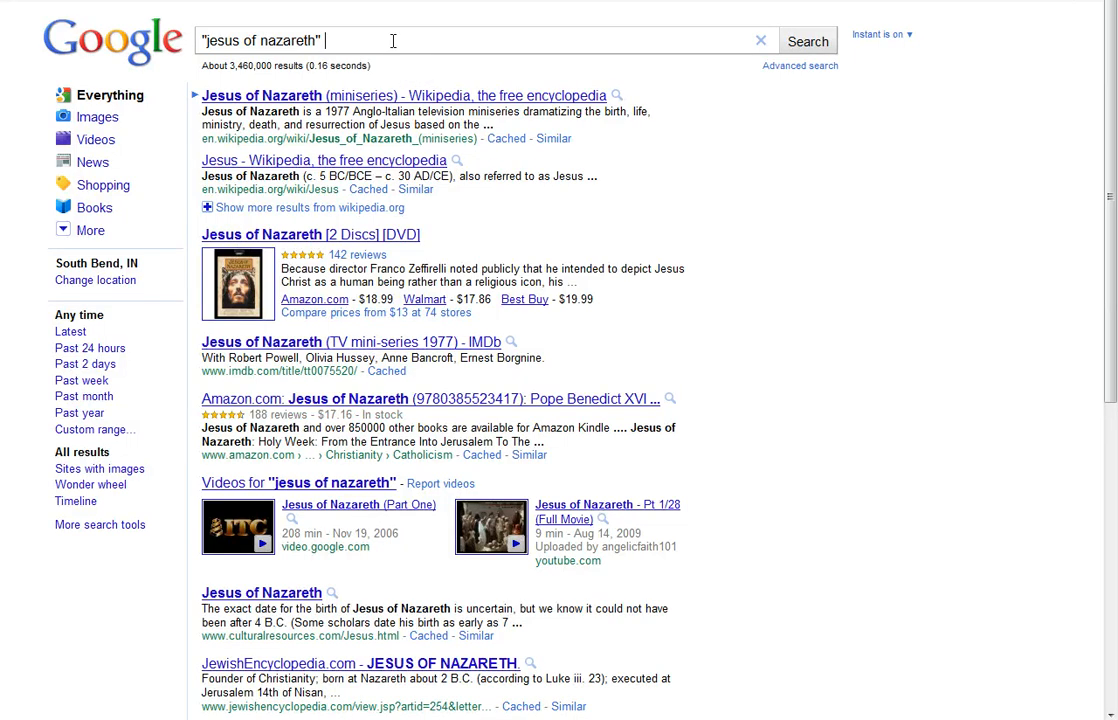
Search "jesus of nazareth" -movie and scroll through the filtered results
{"action": "type", "text": "-movie"}
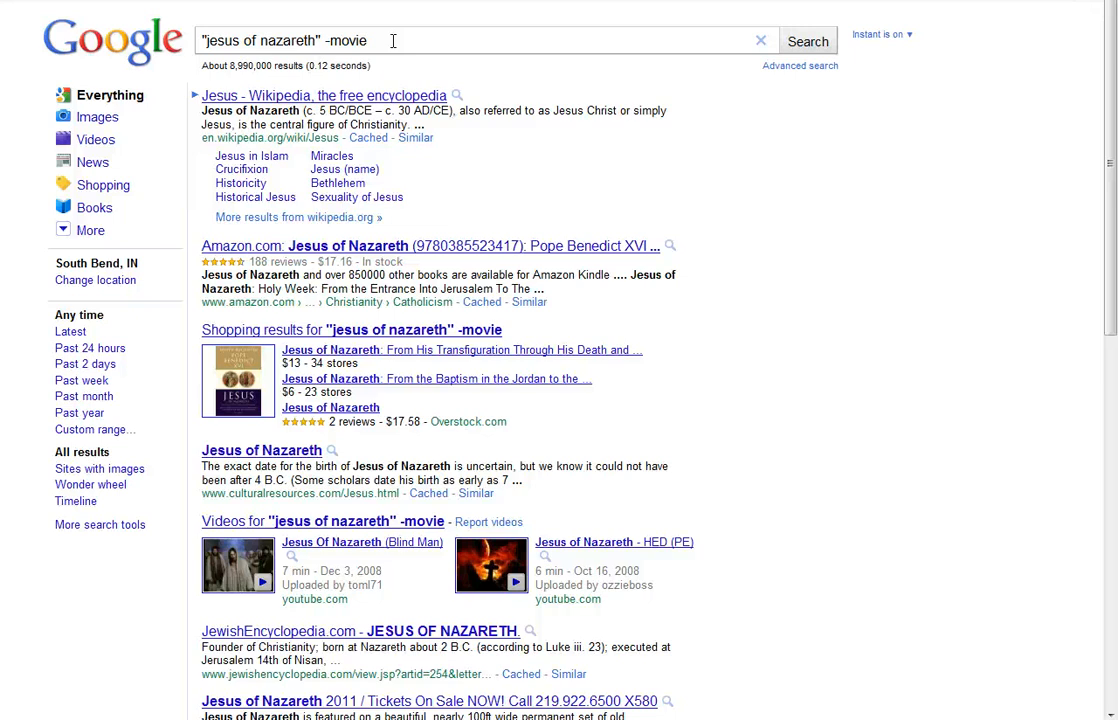
{"action": "scroll", "scroll_direction": "down", "scroll_amount": 3}
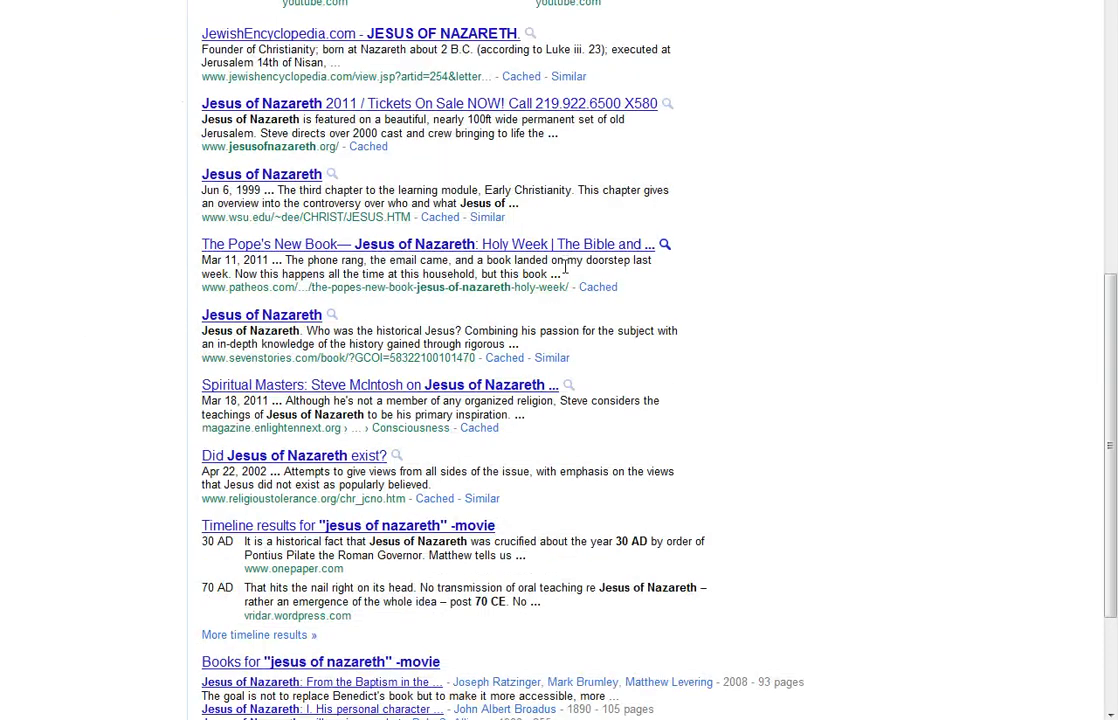
{"action": "scroll", "scroll_direction": "up", "scroll_amount": 3}
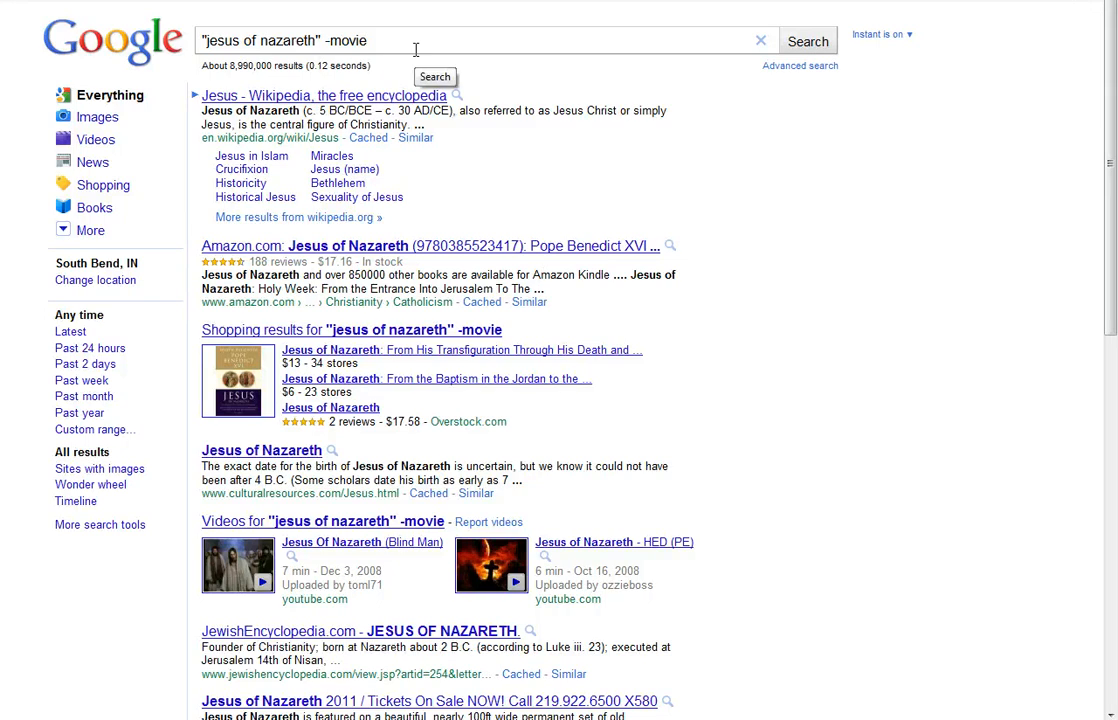
{"action": "mouse_move", "coordinate": [448, 50]}
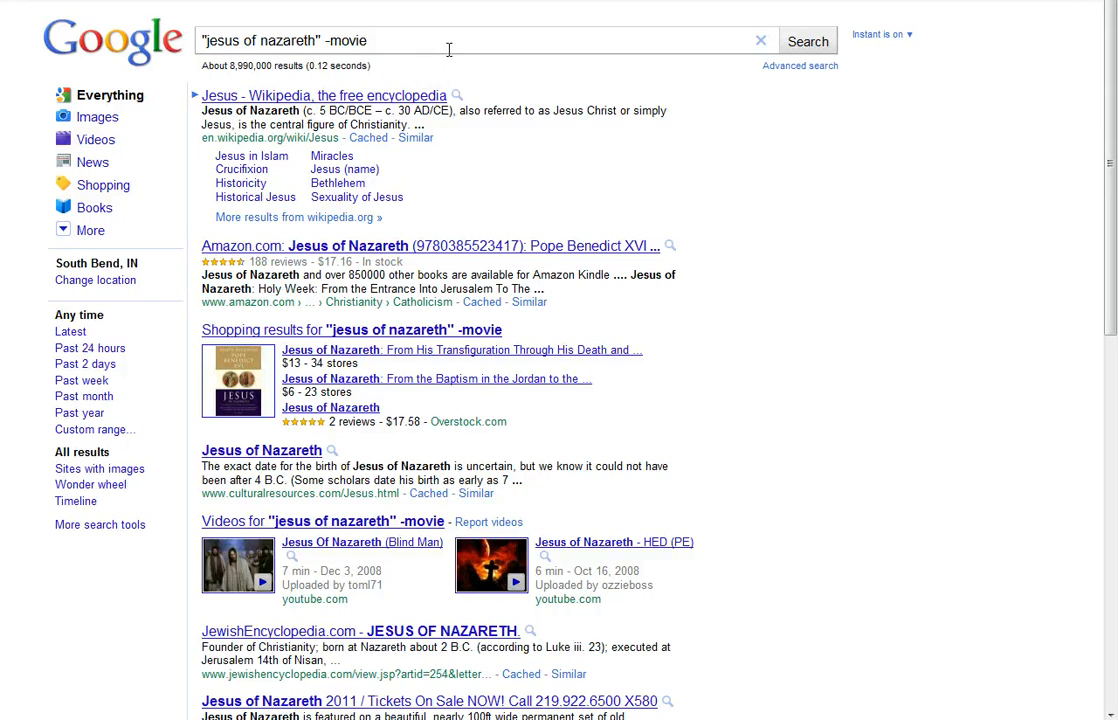
{"action": "mouse_move", "coordinate": [150, 25]}
{"action": "type", "text": "s"}
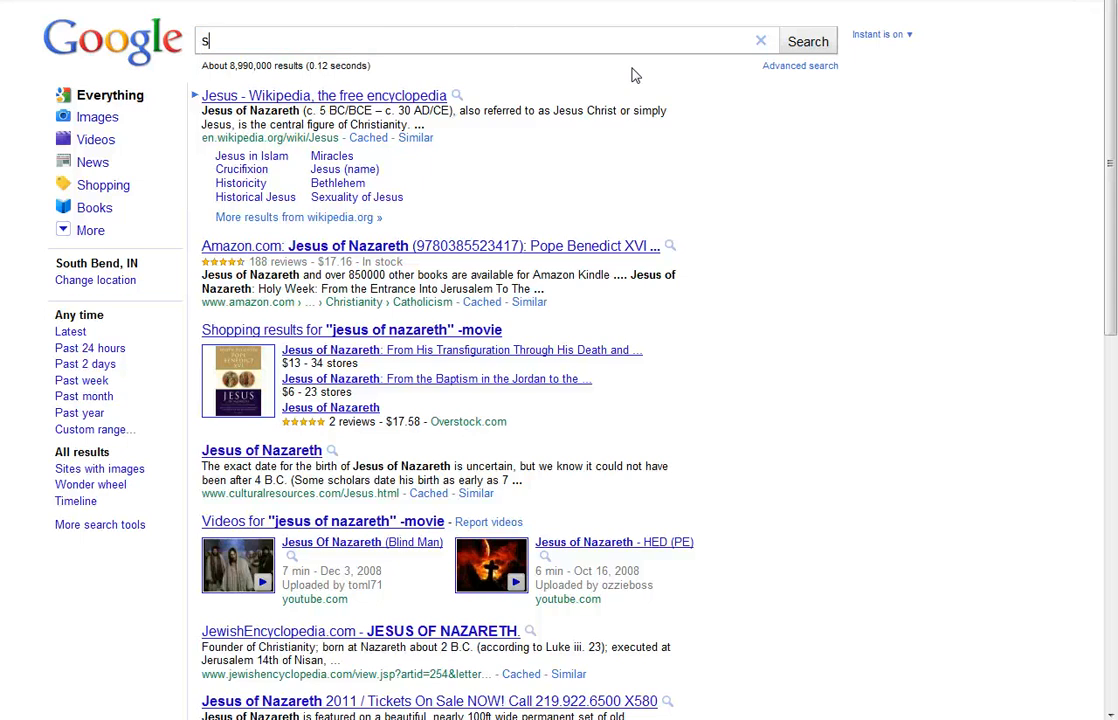
Search sacrament of ~reconciliation and scroll the synonym-inclusive results
{"action": "type", "text": "acrament fo"}
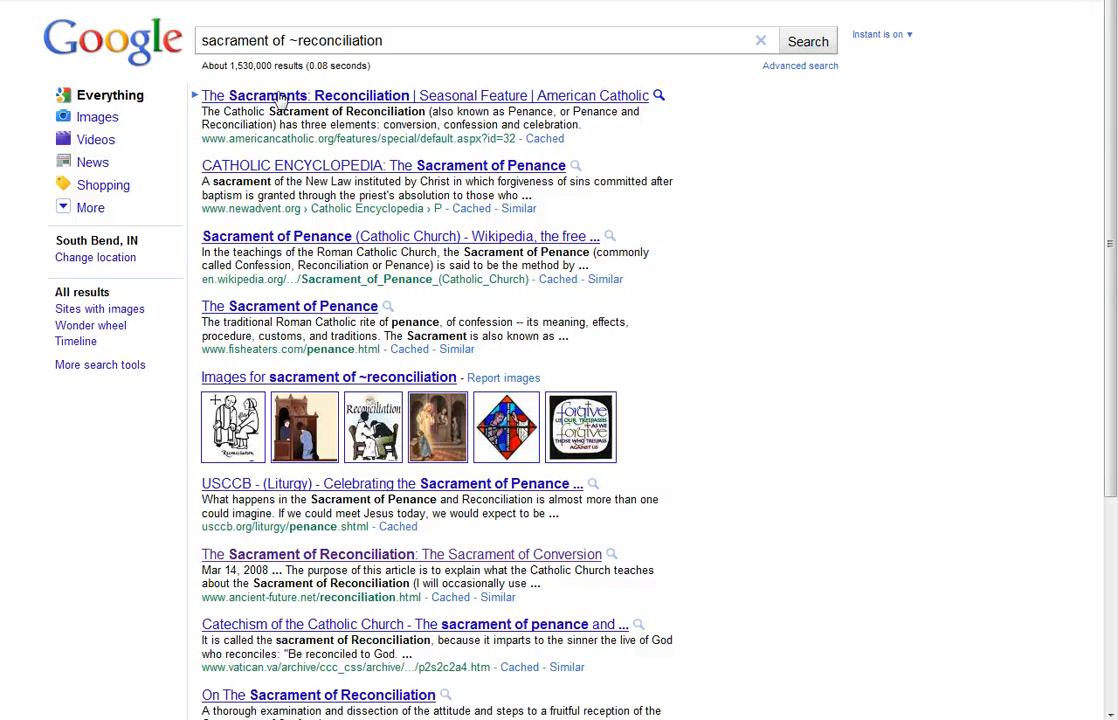
{"action": "mouse_move", "coordinate": [590, 145]}
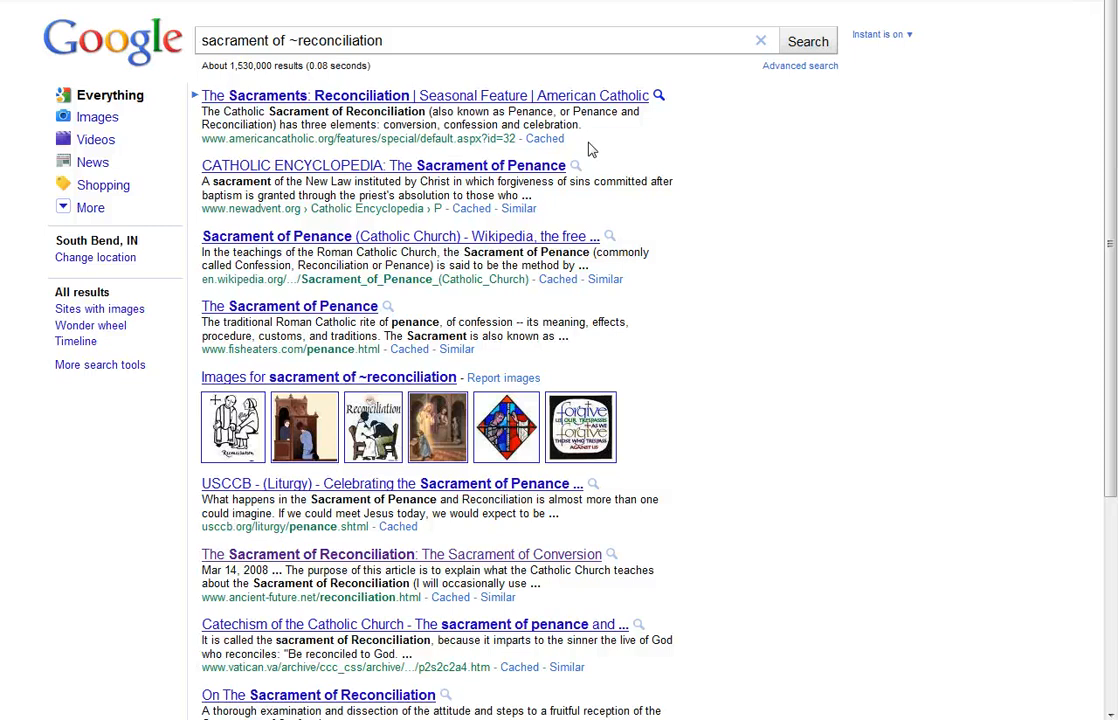
{"action": "mouse_move", "coordinate": [624, 146]}
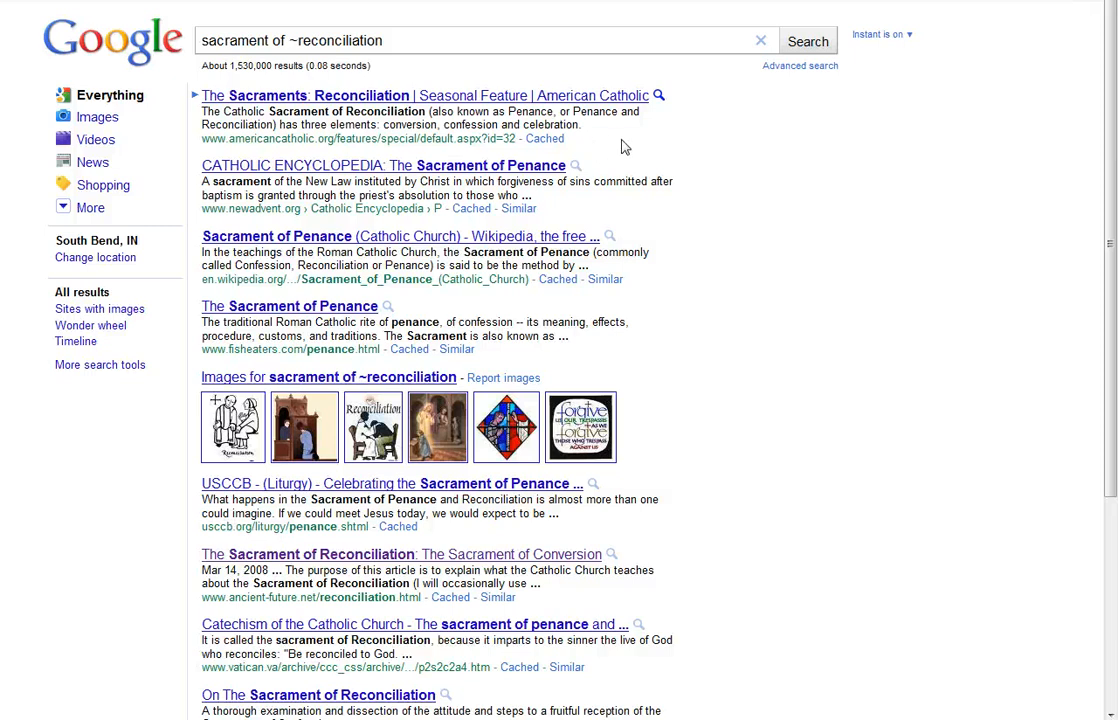
{"action": "mouse_move", "coordinate": [630, 252]}
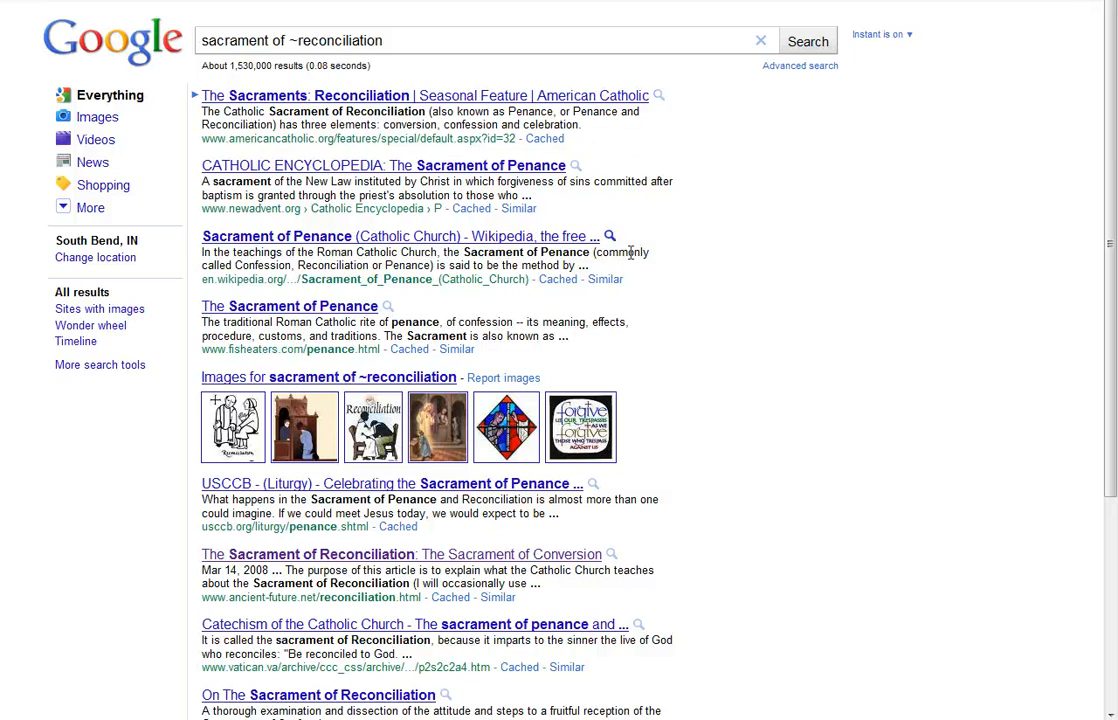
{"action": "scroll", "scroll_direction": "down", "scroll_amount": 3}
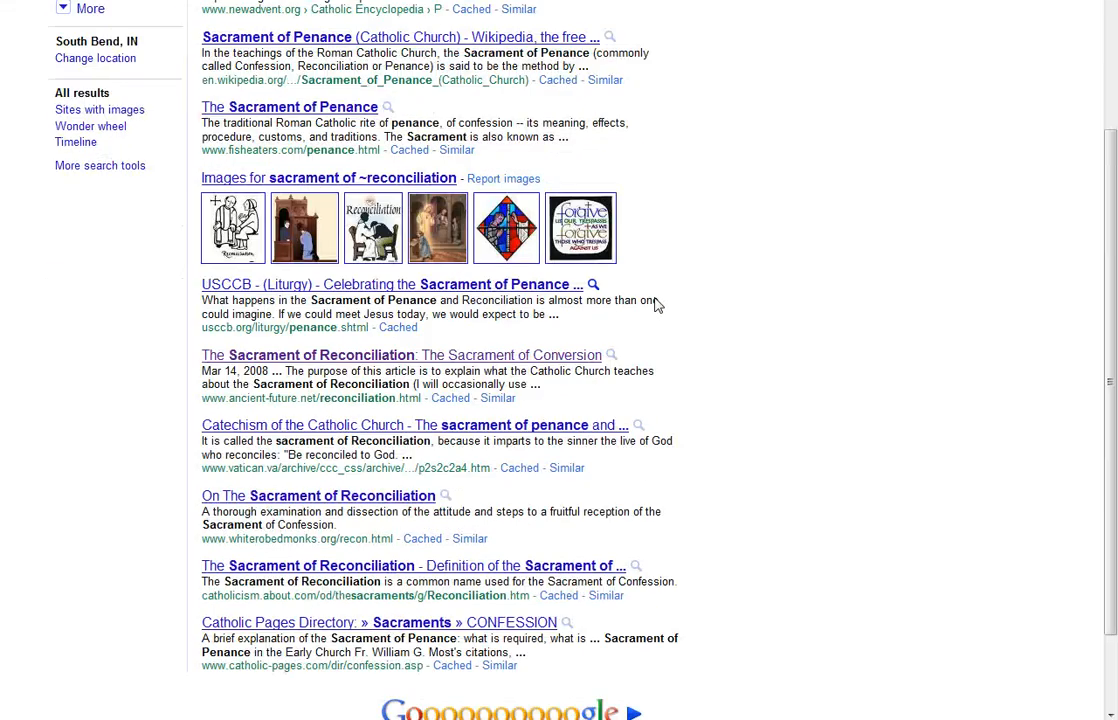
{"action": "scroll", "scroll_direction": "up", "scroll_amount": 3}
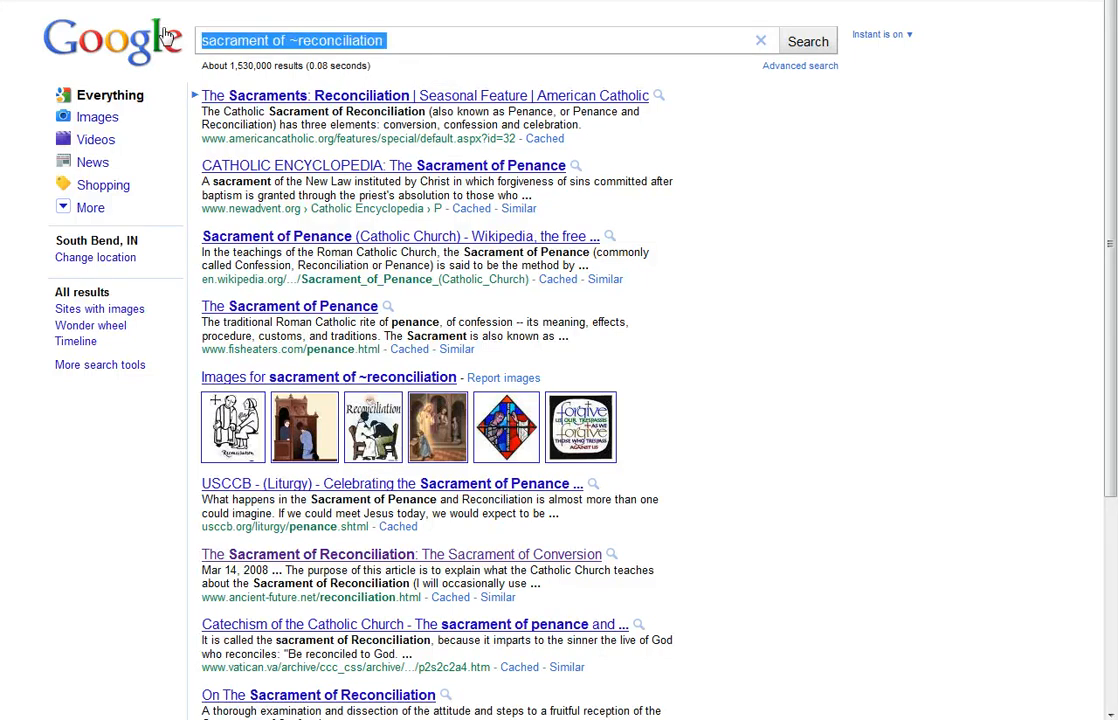
{"action": "mouse_move", "coordinate": [140, 40]}
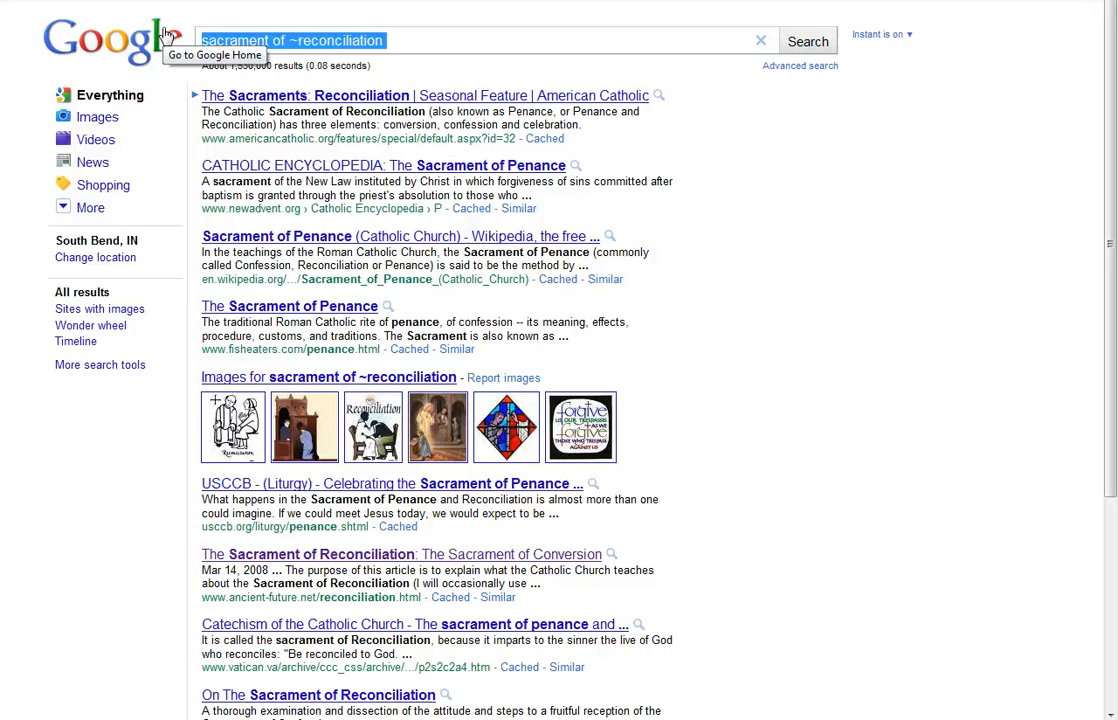
Search the wildcard query vatican II source and summit of *
{"action": "type", "text": "vatican II"}
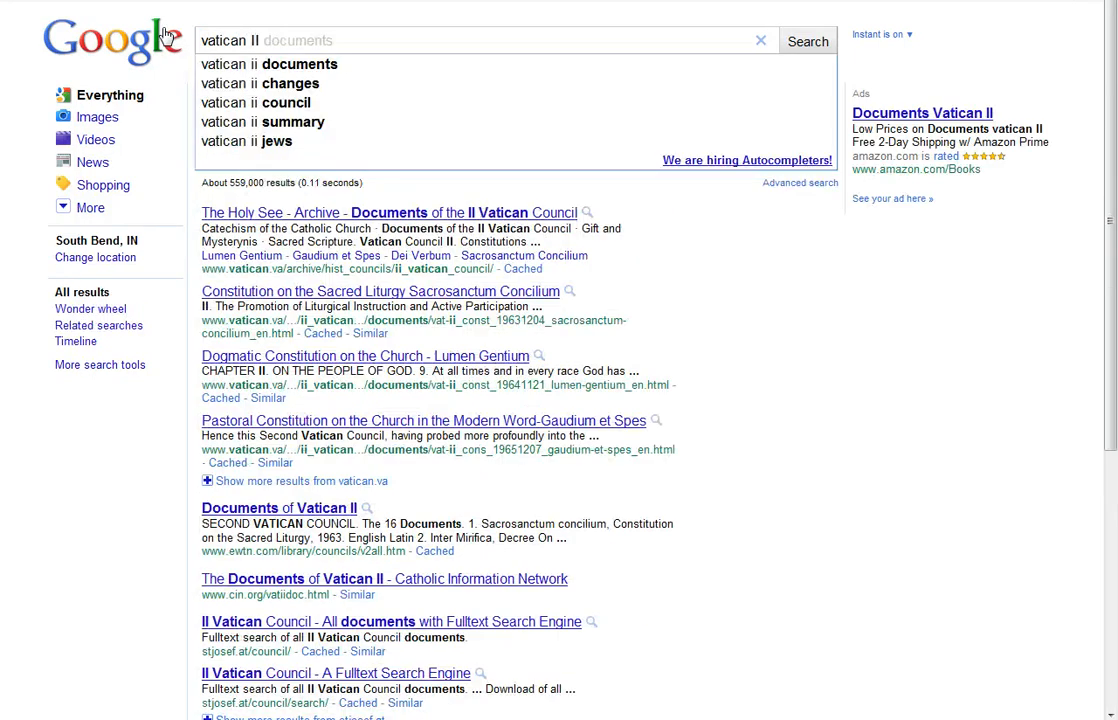
{"action": "type", "text": "source a"}
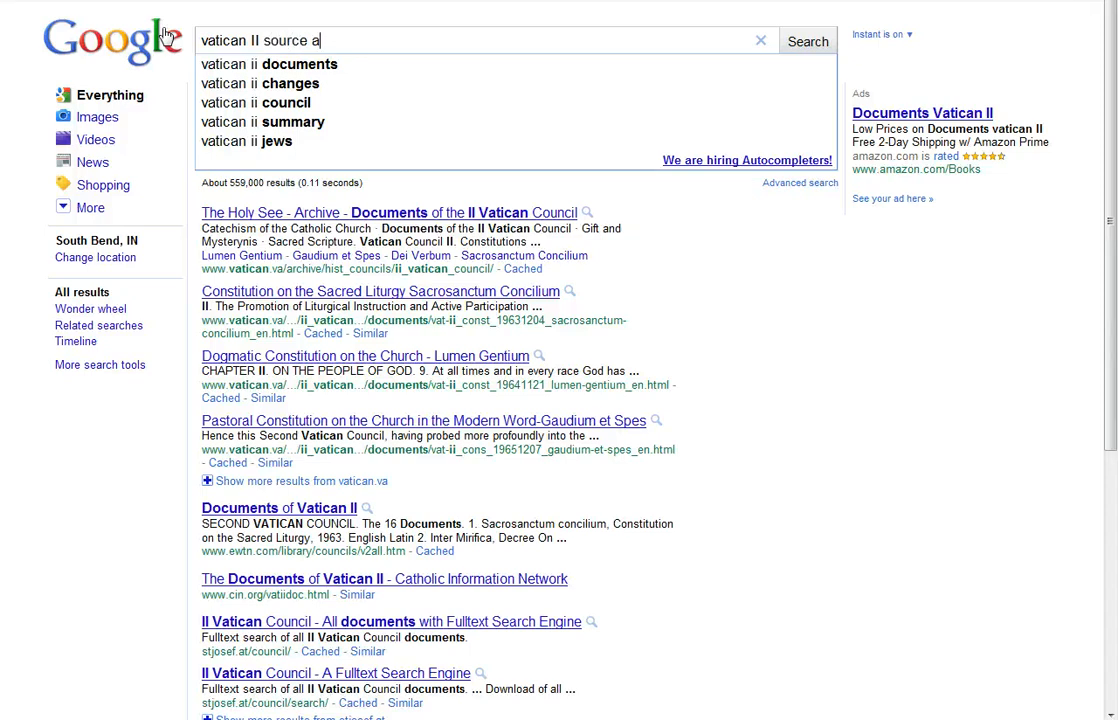
{"action": "type", "text": "nd summit of *"}
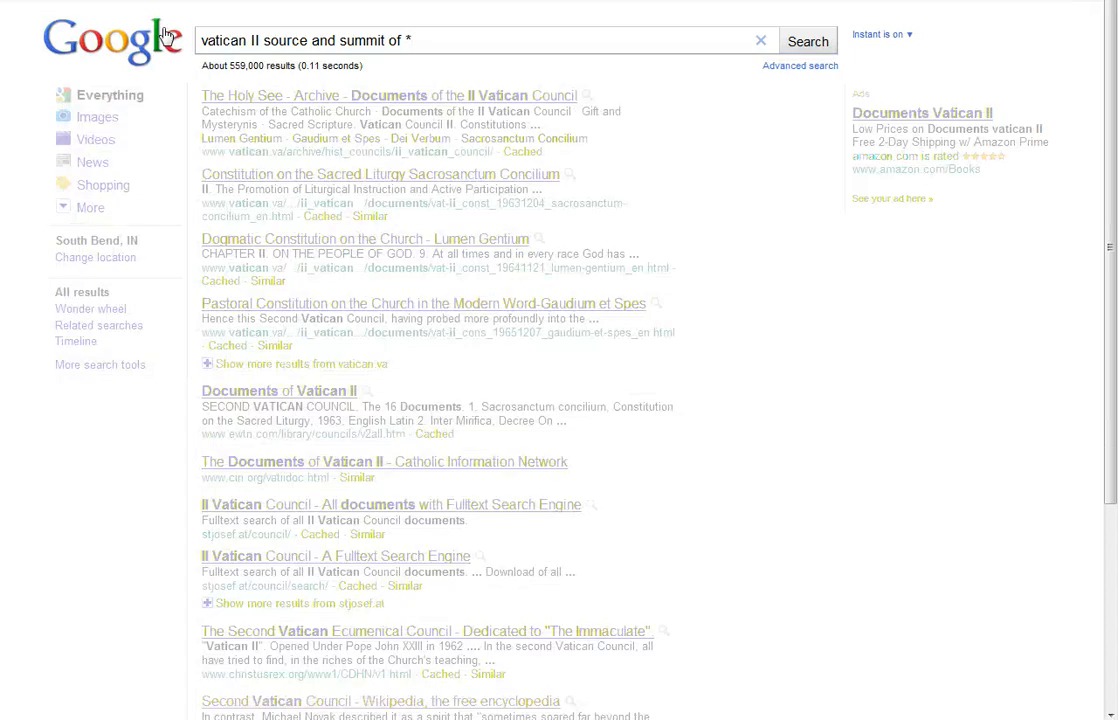
{"action": "left_click", "coordinate": [807, 41]}
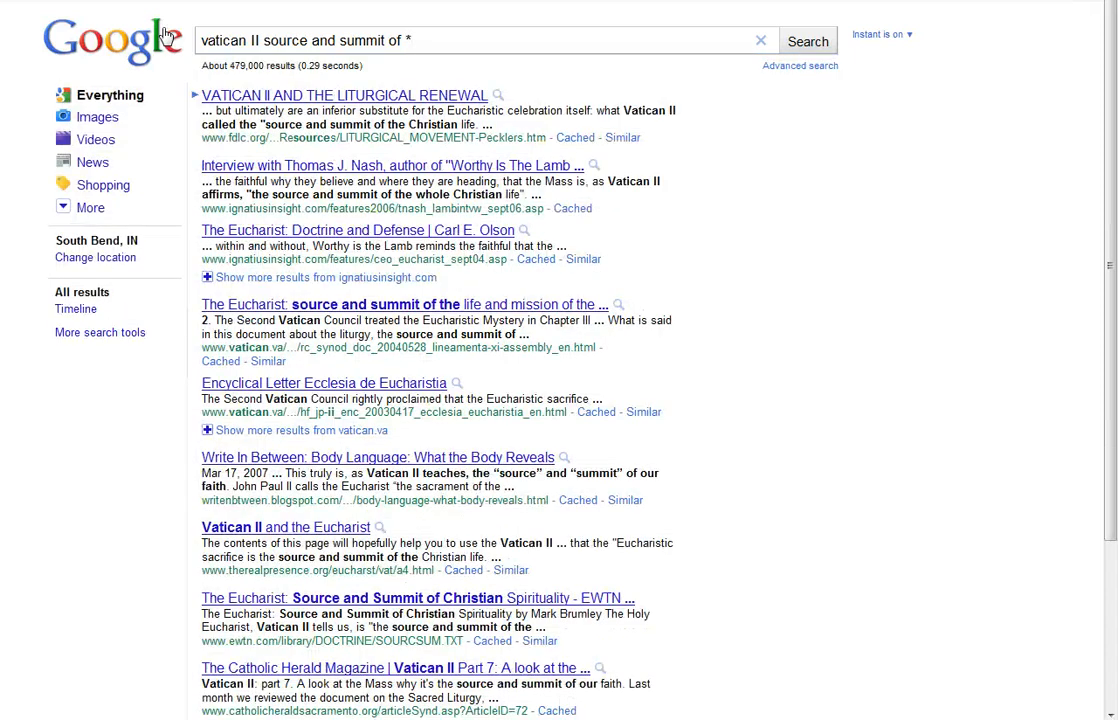
{"action": "mouse_move", "coordinate": [360, 80]}
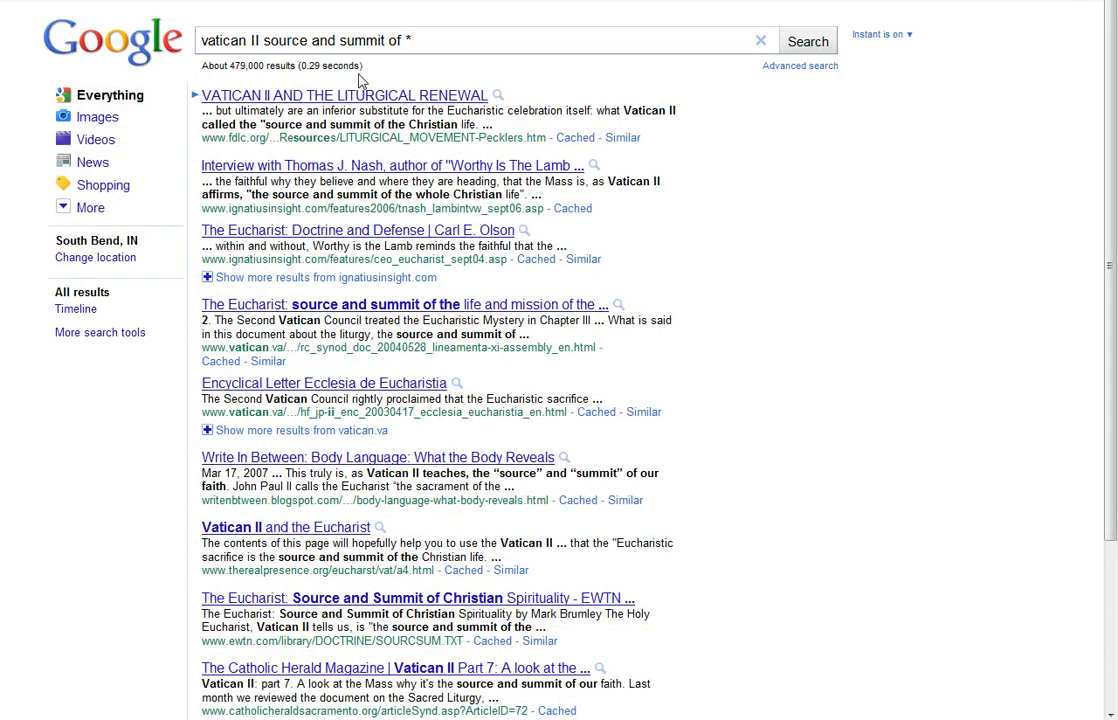
{"action": "mouse_move", "coordinate": [430, 195]}
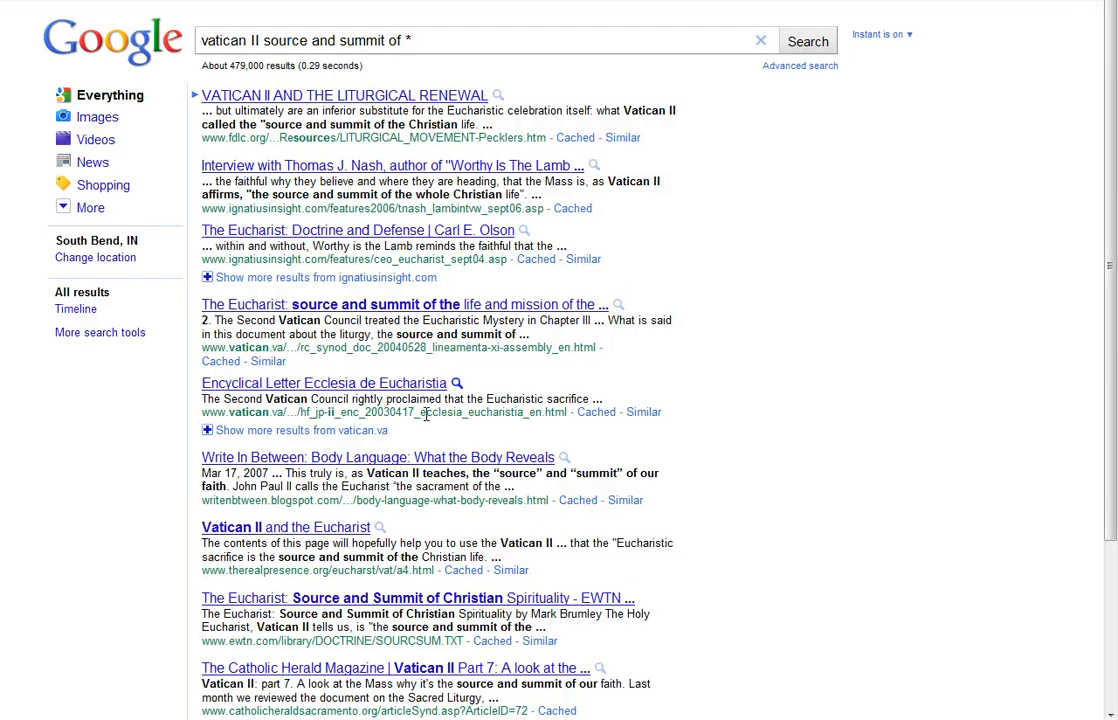
{"action": "mouse_move", "coordinate": [453, 373]}
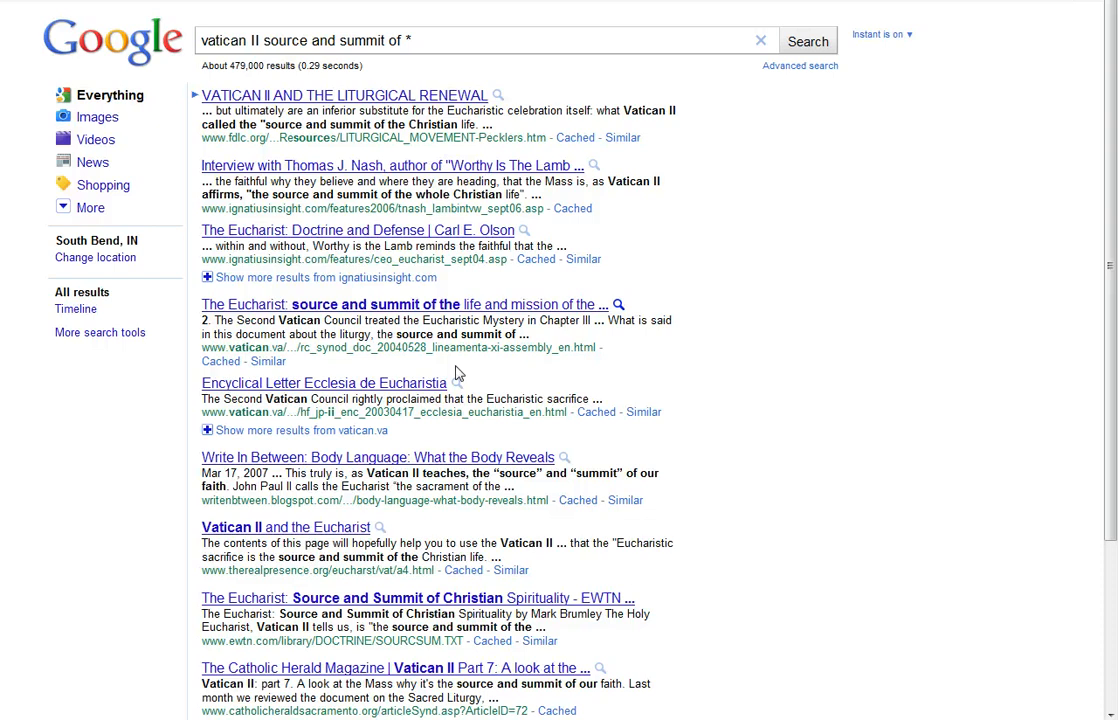
{"action": "mouse_move", "coordinate": [463, 247]}
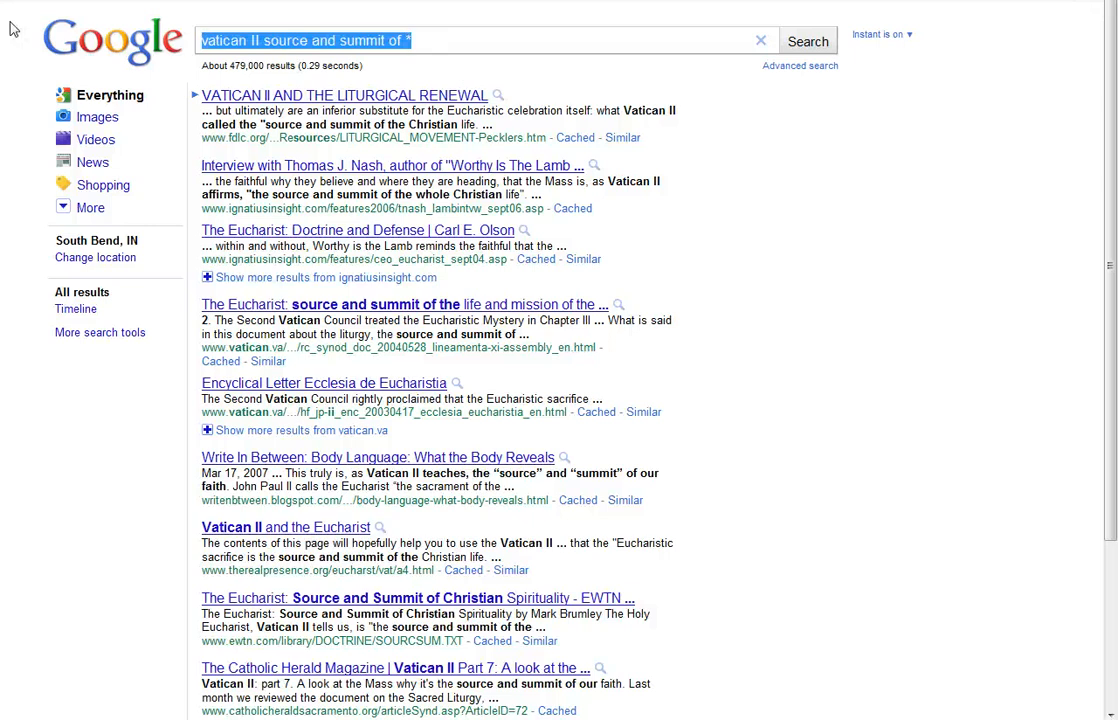
Search ignatius of antioch 98...117 to restrict results to that number range
{"action": "type", "text": "ig"}
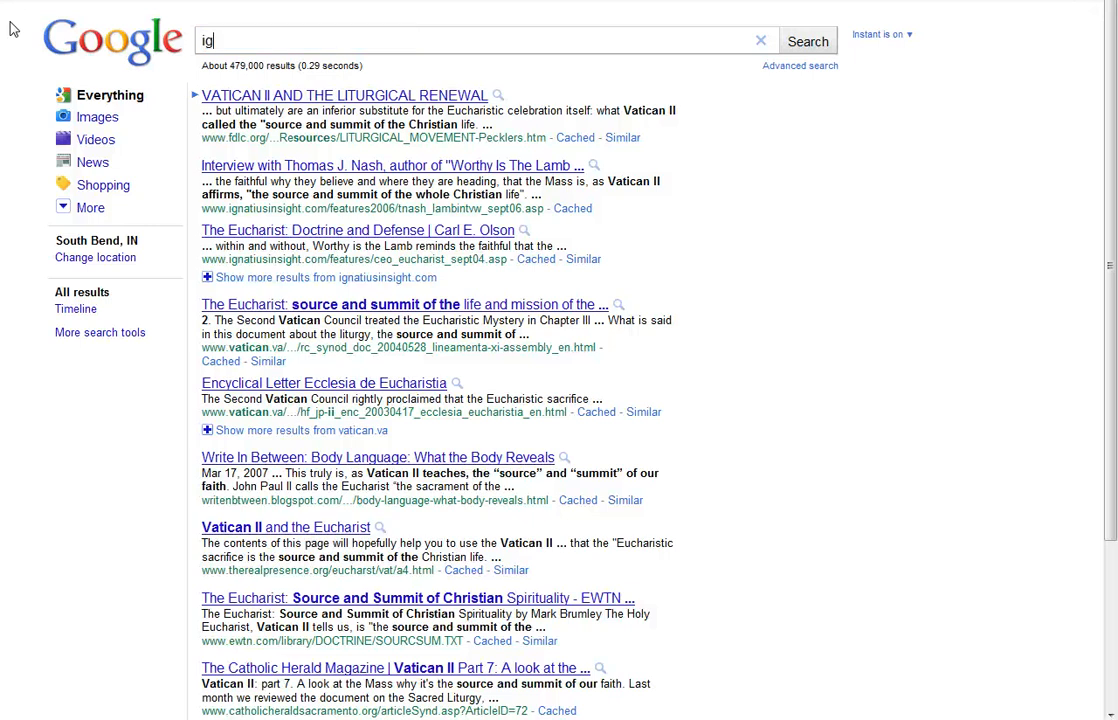
{"action": "left_click", "coordinate": [761, 40]}
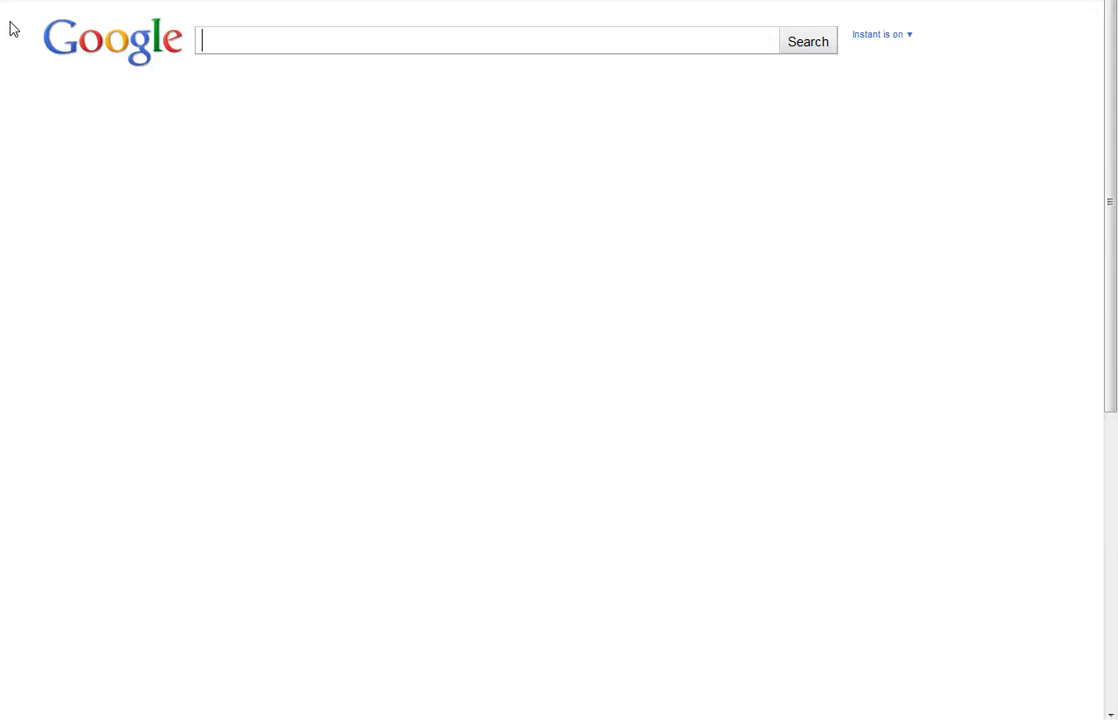
{"action": "type", "text": "ignatius of antion"}
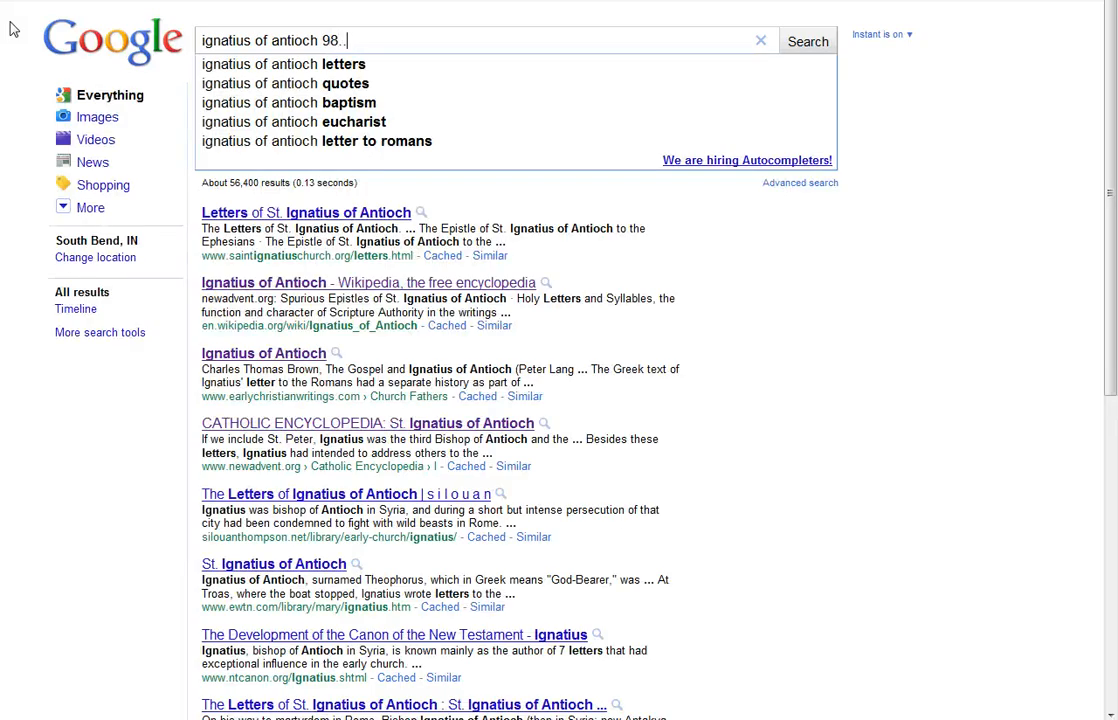
{"action": "type", "text": "..17"}
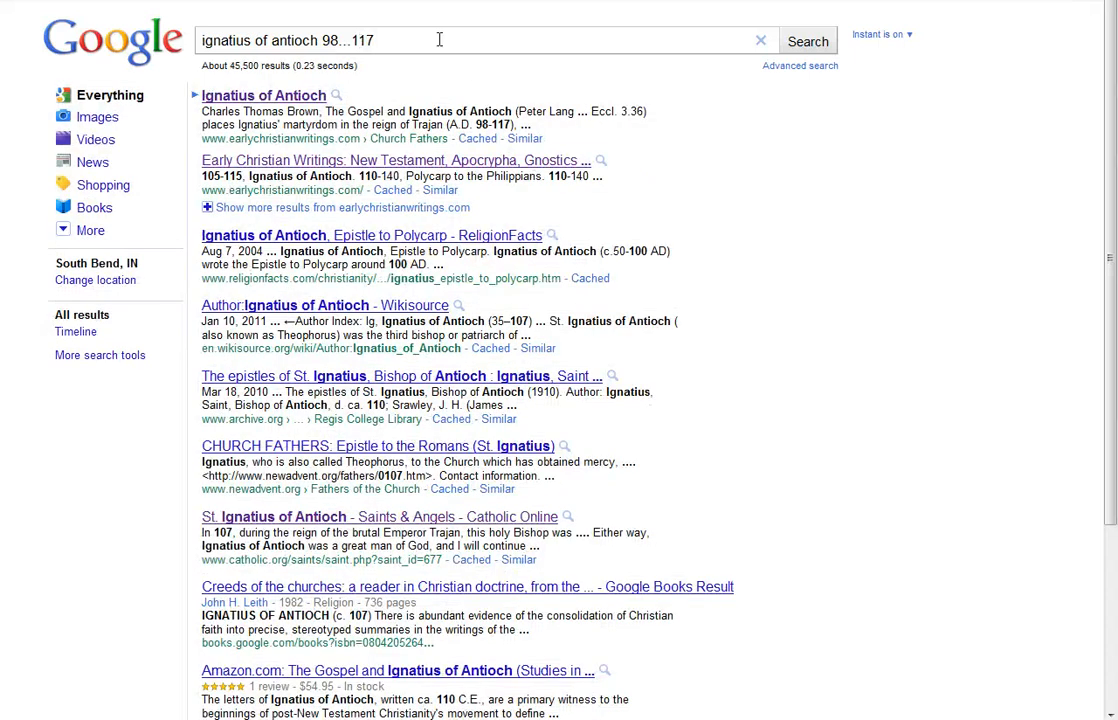
{"action": "mouse_move", "coordinate": [465, 110]}
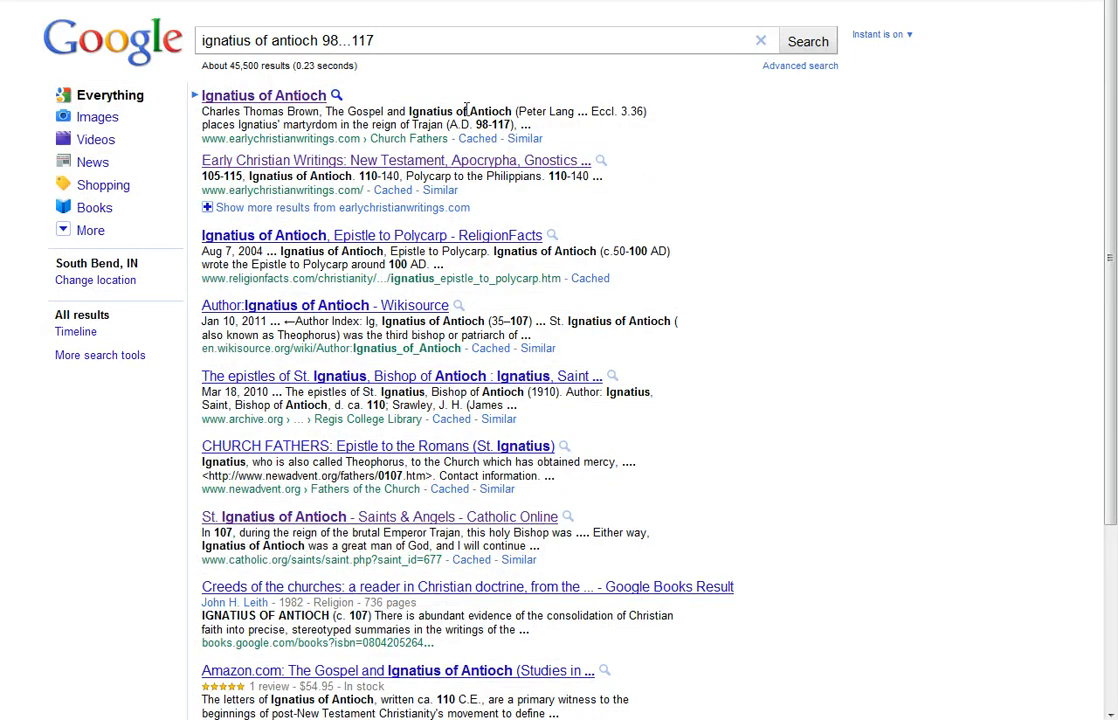
{"action": "double_click", "coordinate": [358, 41]}
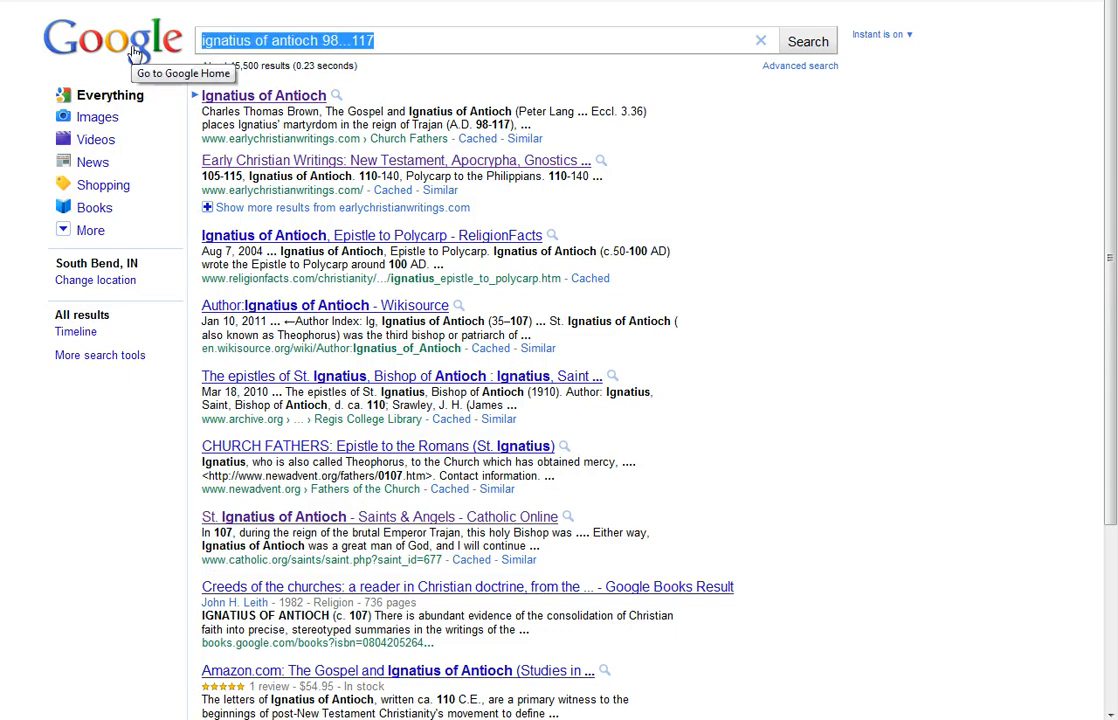
Look up define:epiclesis for its web definitions
{"action": "type", "text": "define"}
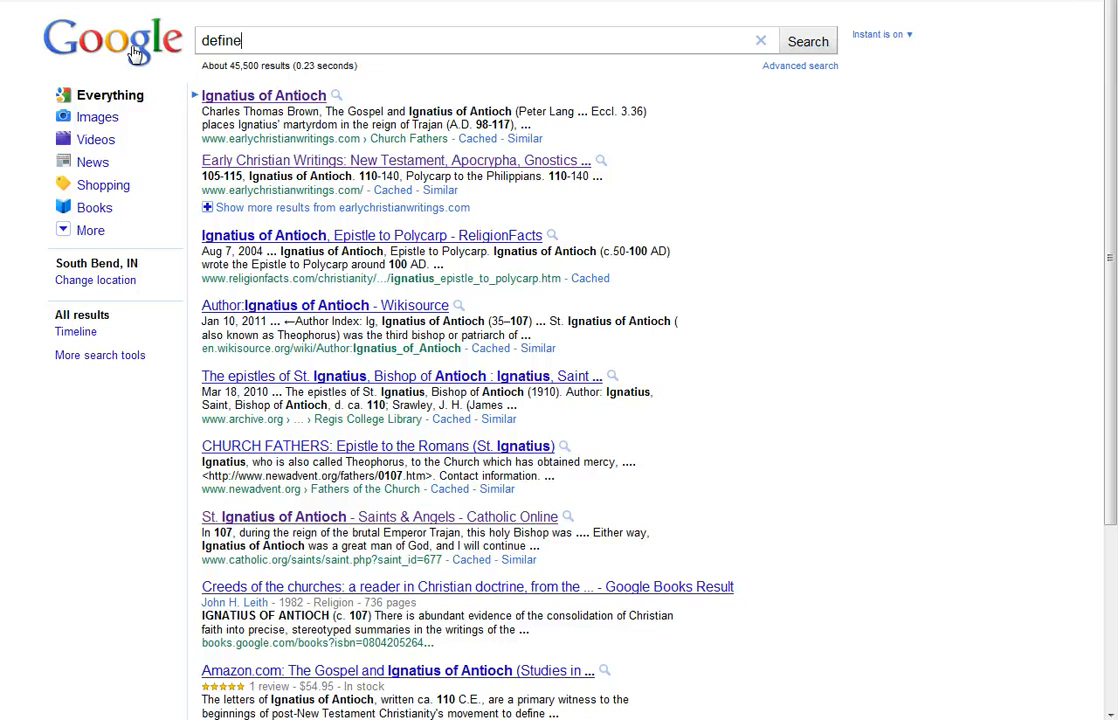
{"action": "type", "text": ":epiclesis"}
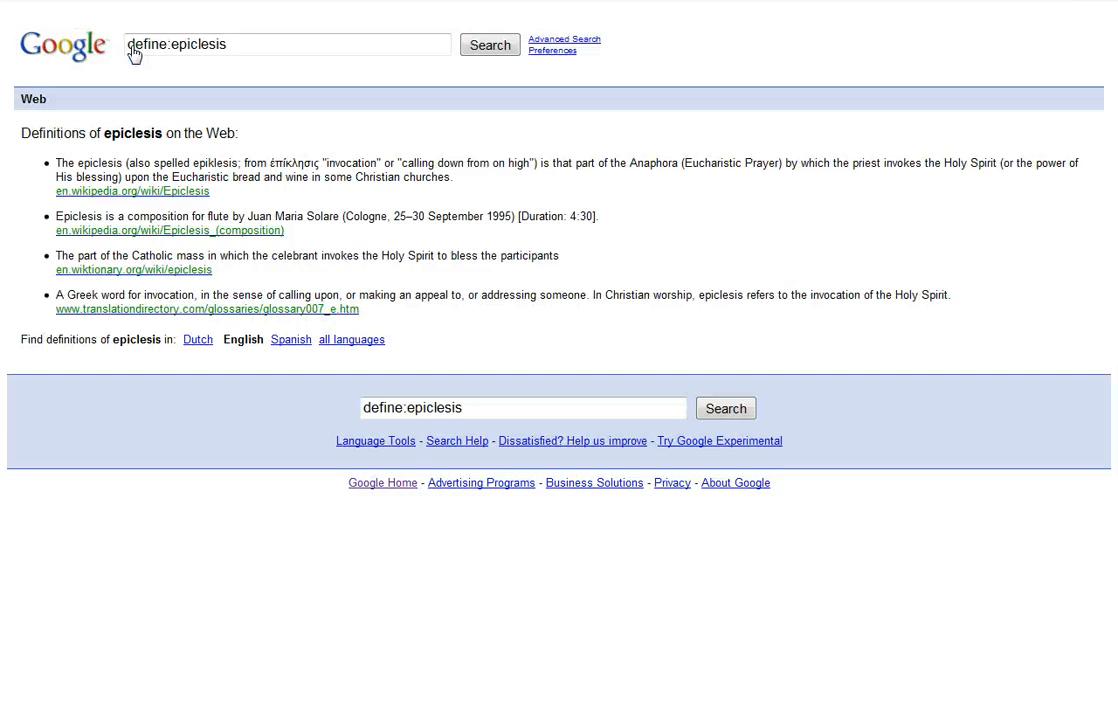
{"action": "mouse_move", "coordinate": [130, 217]}
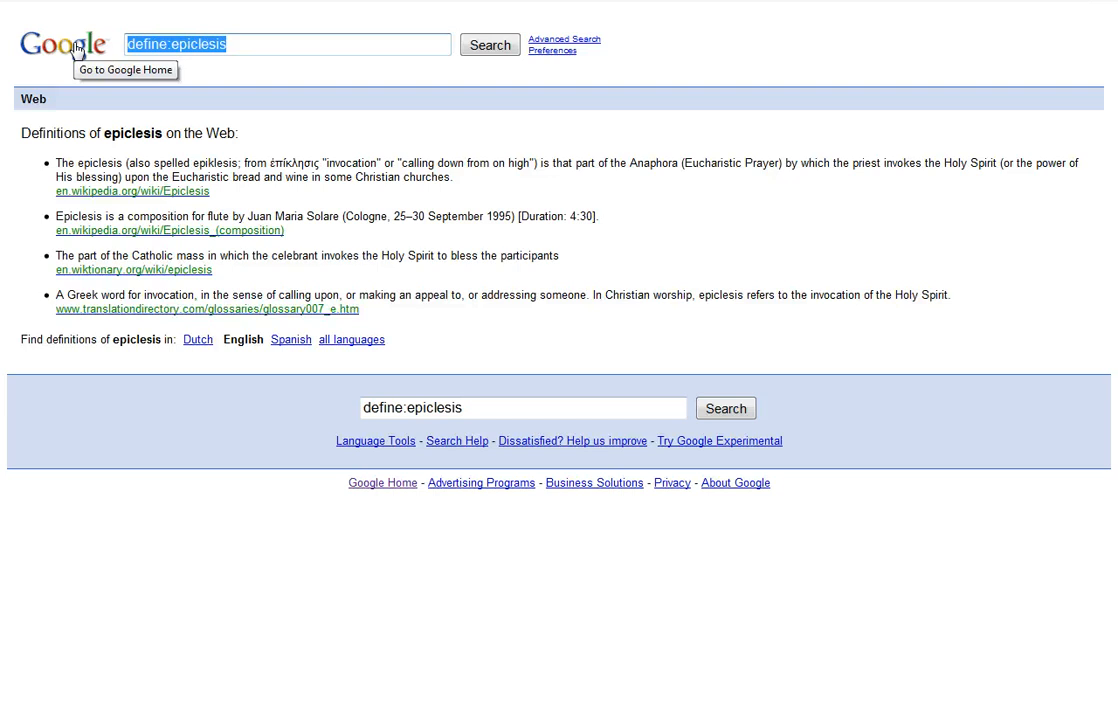
Search reconciliation OR penance
{"action": "type", "text": "reconciliation OR"}
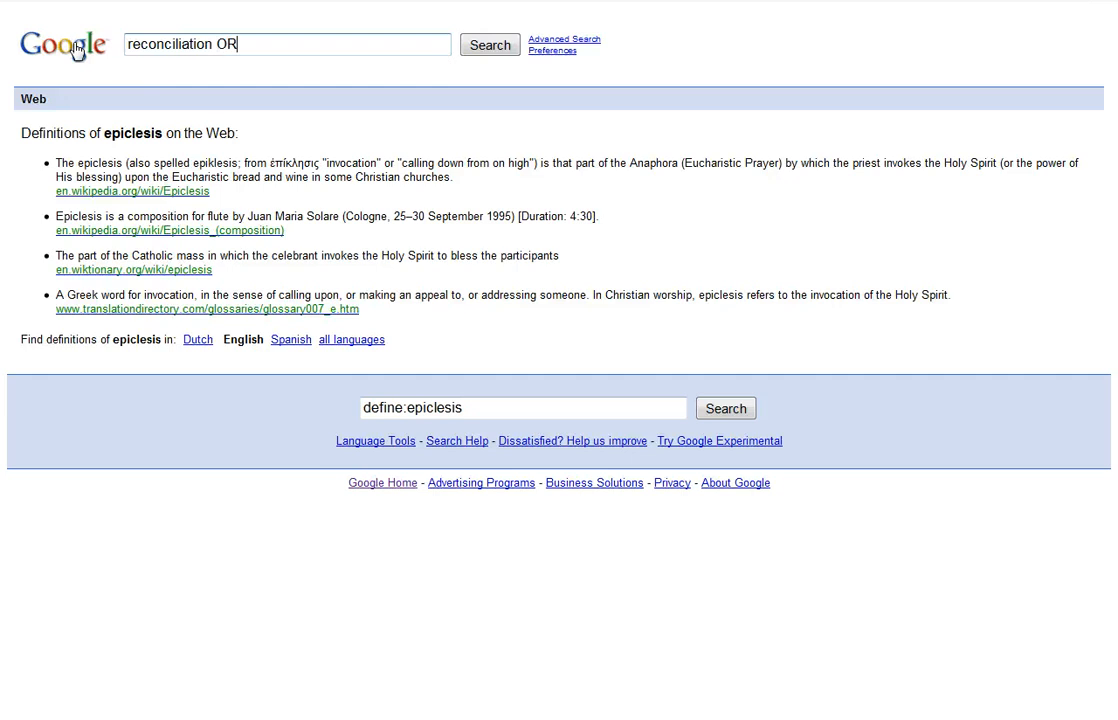
{"action": "type", "text": "penance"}
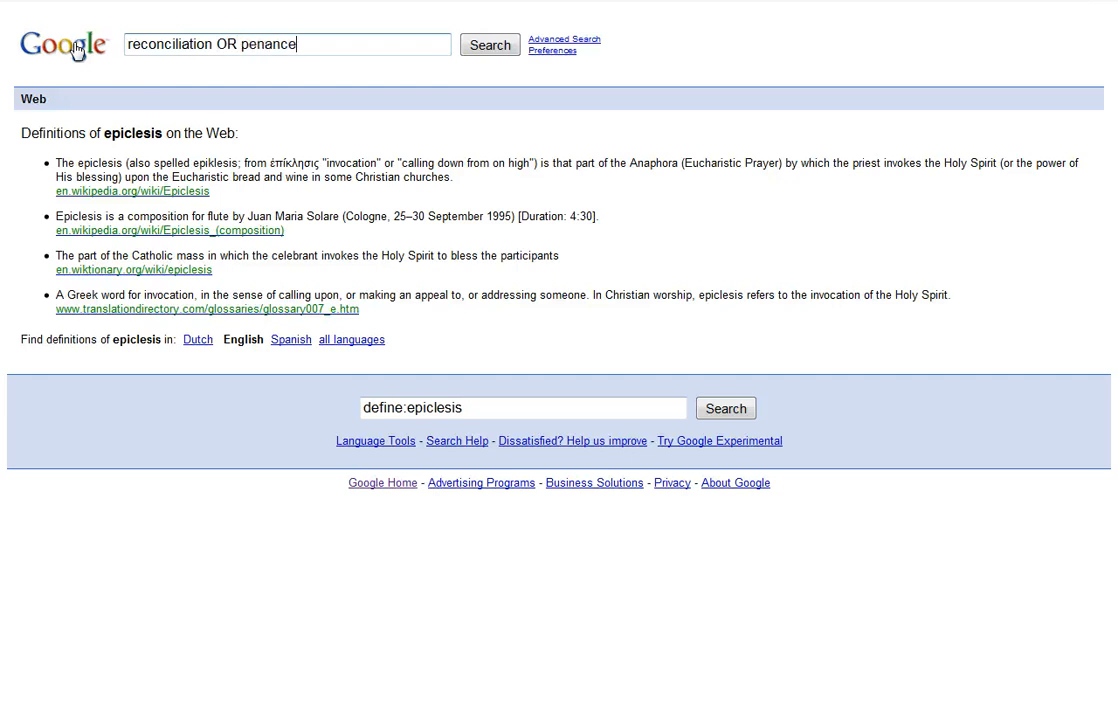
{"action": "left_click", "coordinate": [489, 45]}
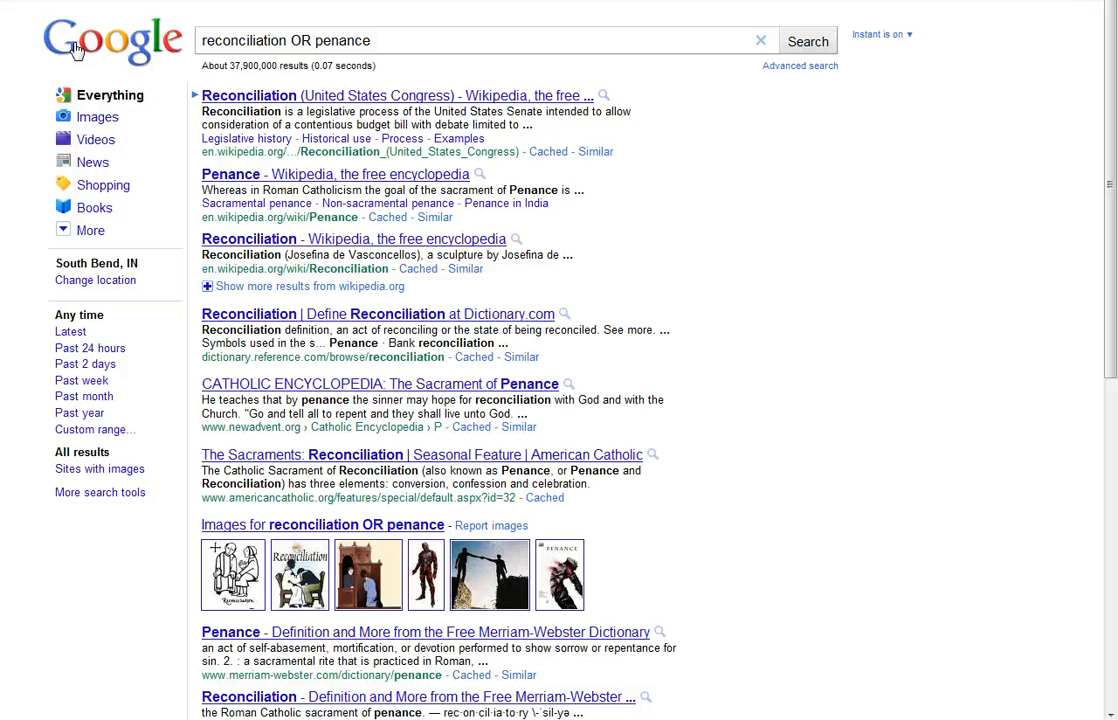
{"action": "mouse_move", "coordinate": [115, 83]}
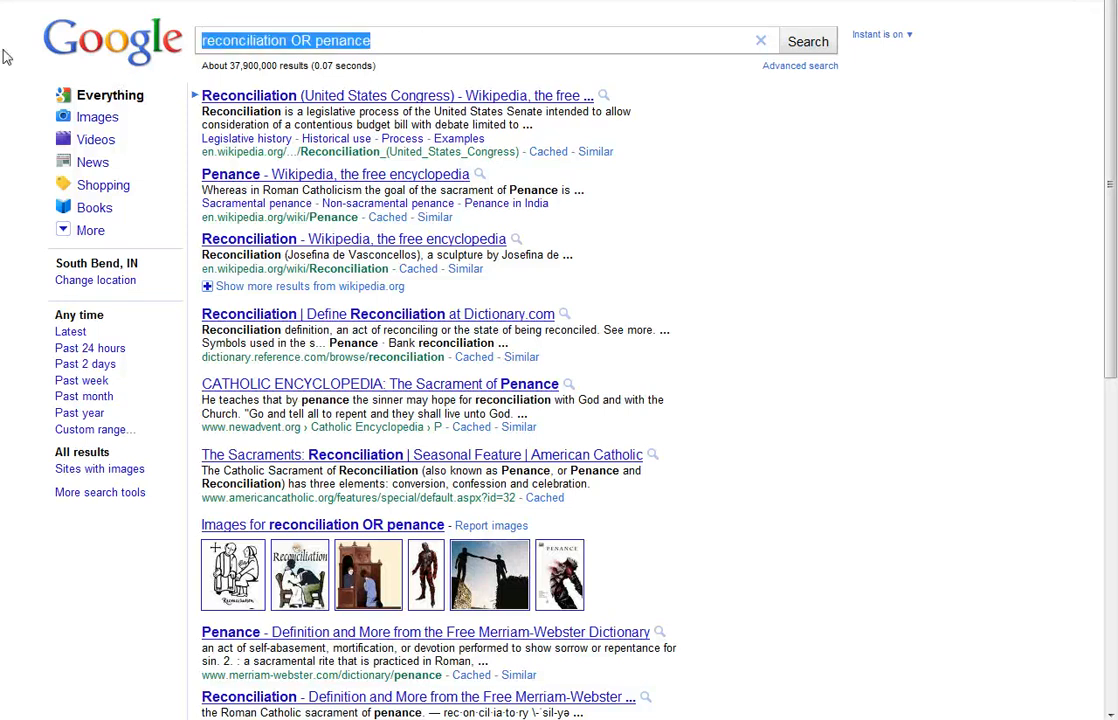
{"action": "type", "text": "site:www."}
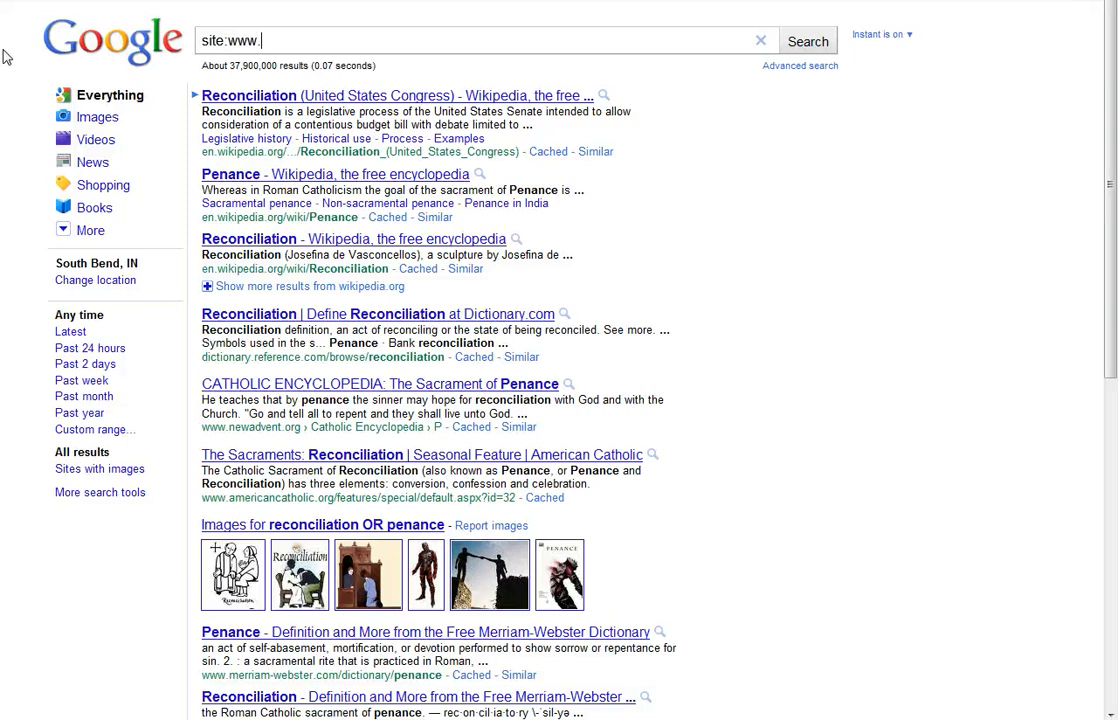
{"action": "type", "text": "avemari"}
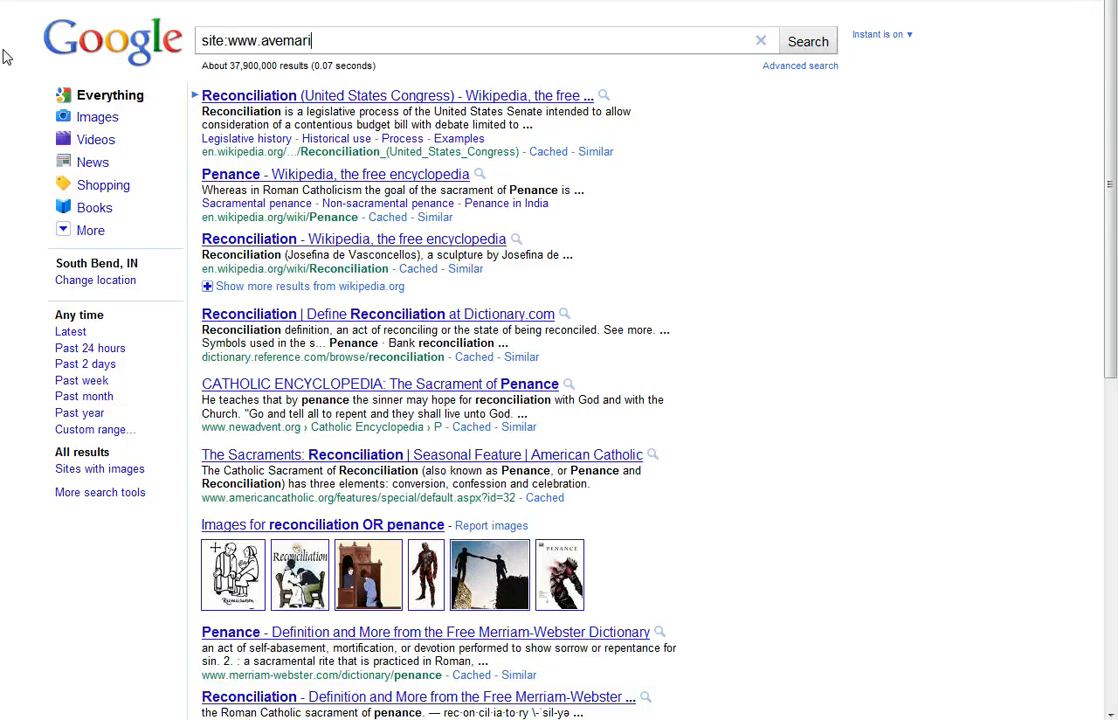
{"action": "type", "text": "apress.com video"}
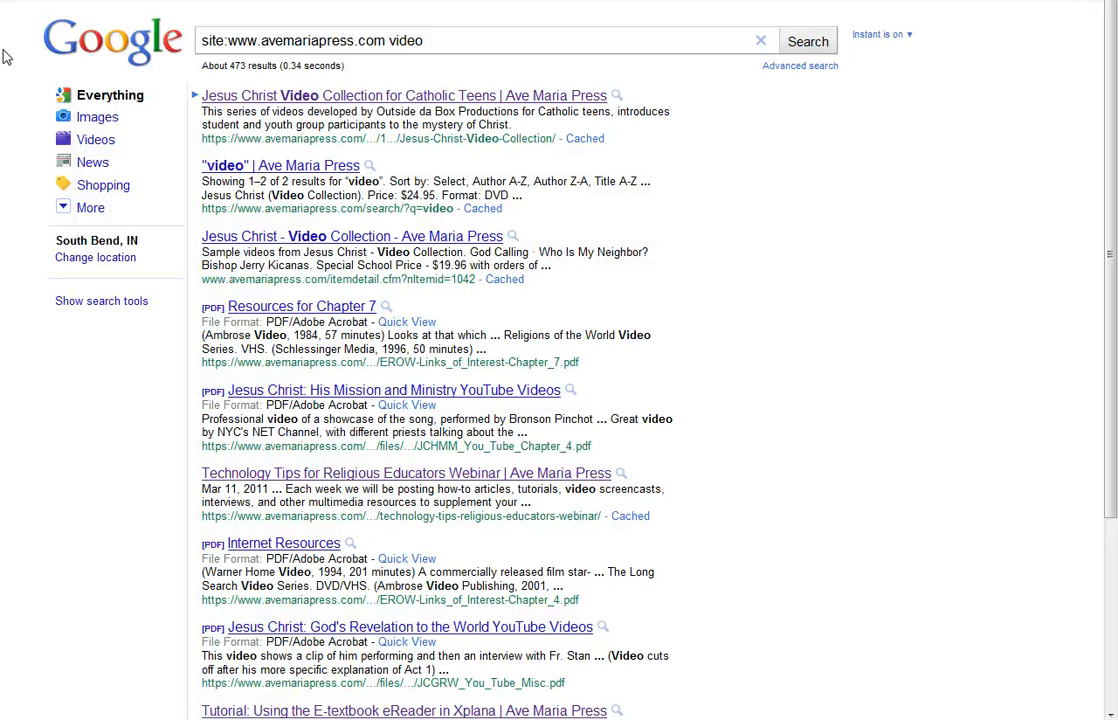
{"action": "mouse_move", "coordinate": [468, 48]}
{"action": "type", "text": "related:www"}
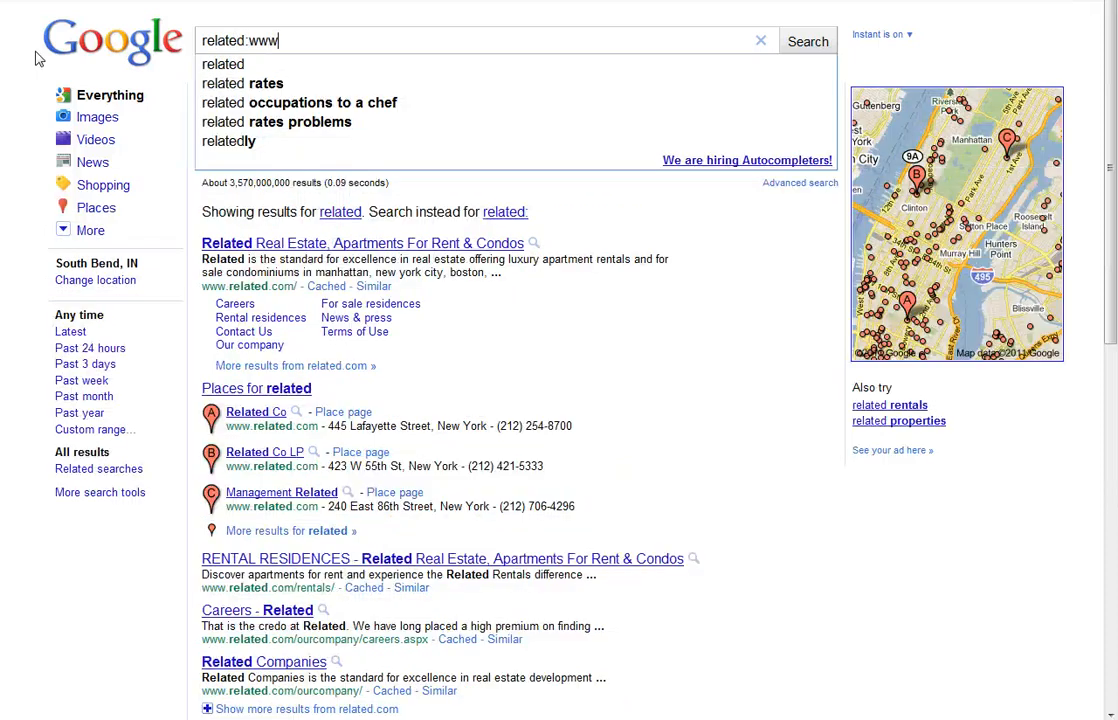
{"action": "type", "text": ".va"}
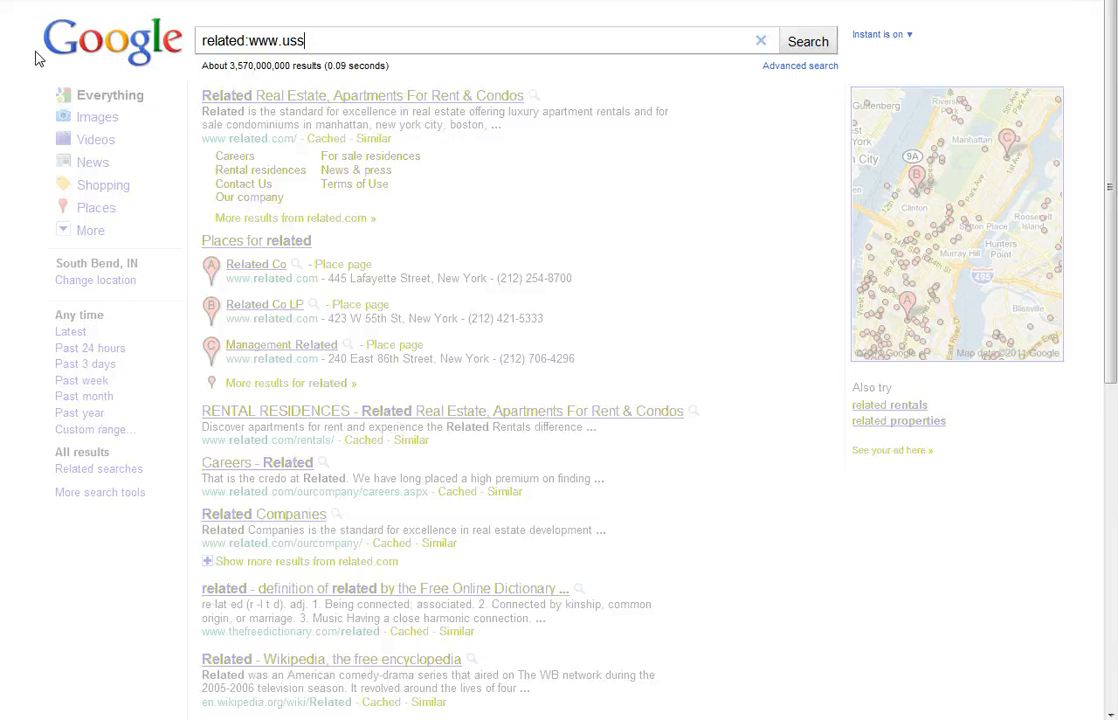
{"action": "type", "text": "ccb.org"}
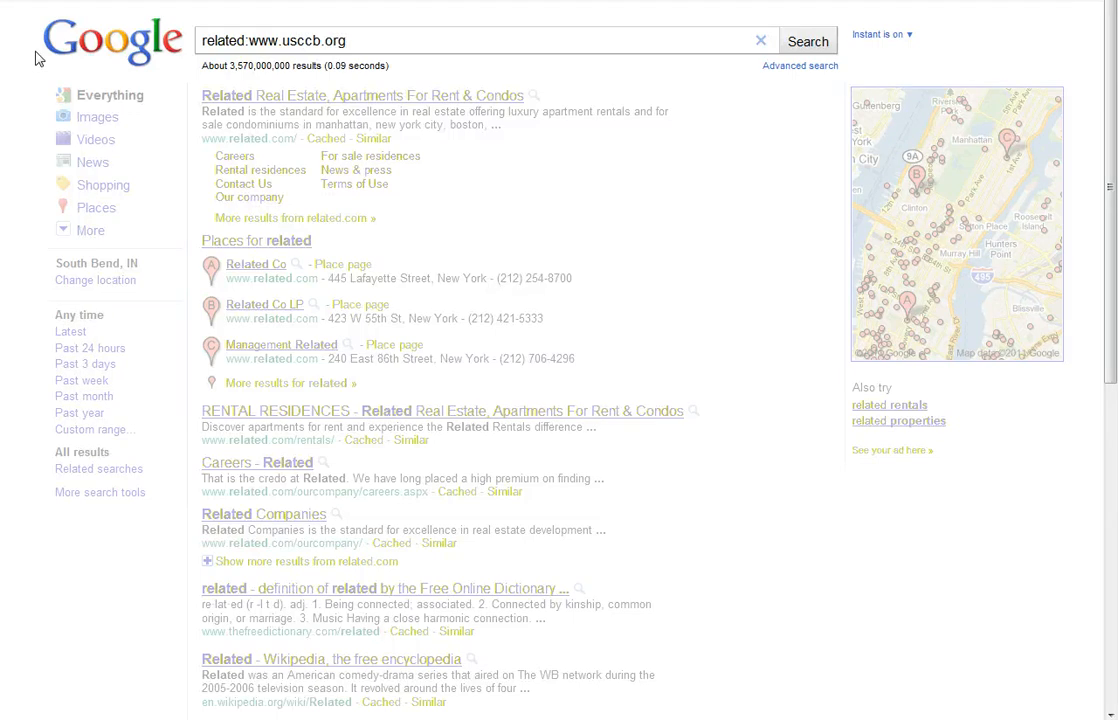
{"action": "left_click", "coordinate": [806, 41]}
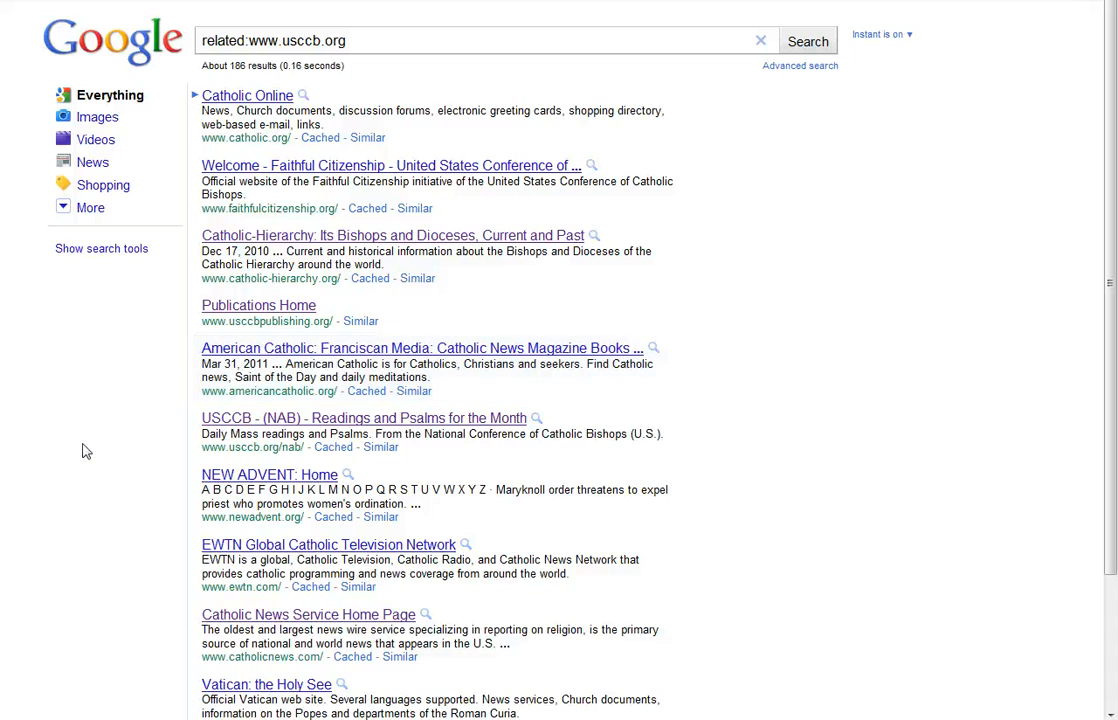
Find "vatican" on the page with Ctrl+F and jump to the next match
{"action": "key", "text": "ctrl+f"}
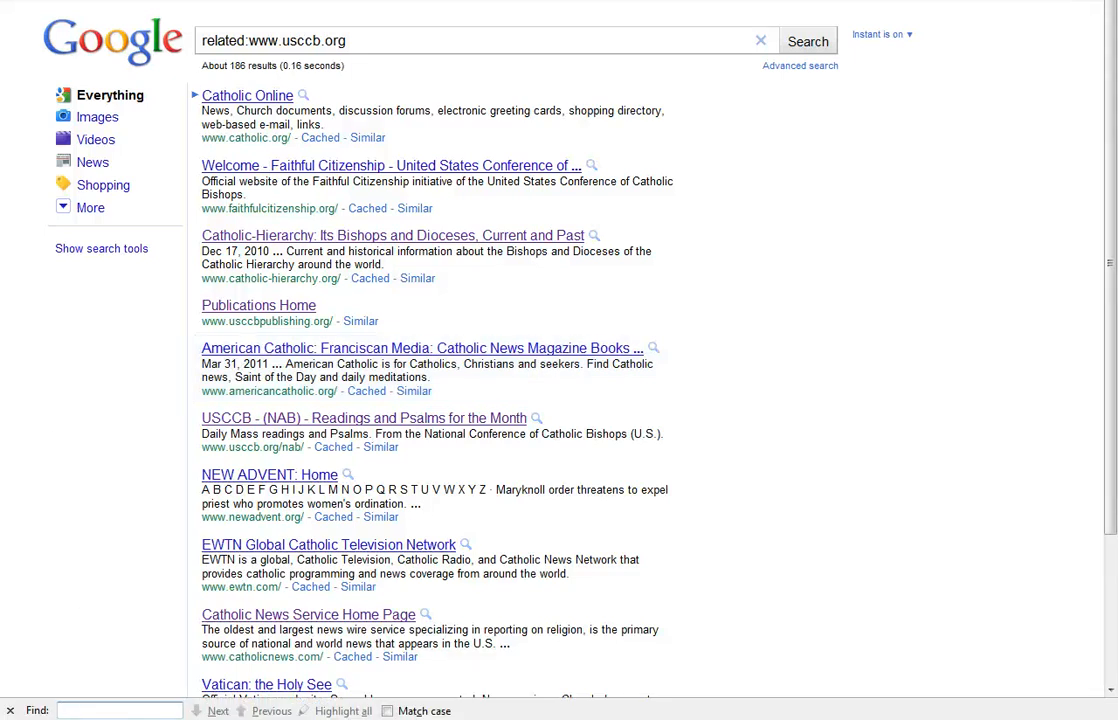
{"action": "type", "text": "vai"}
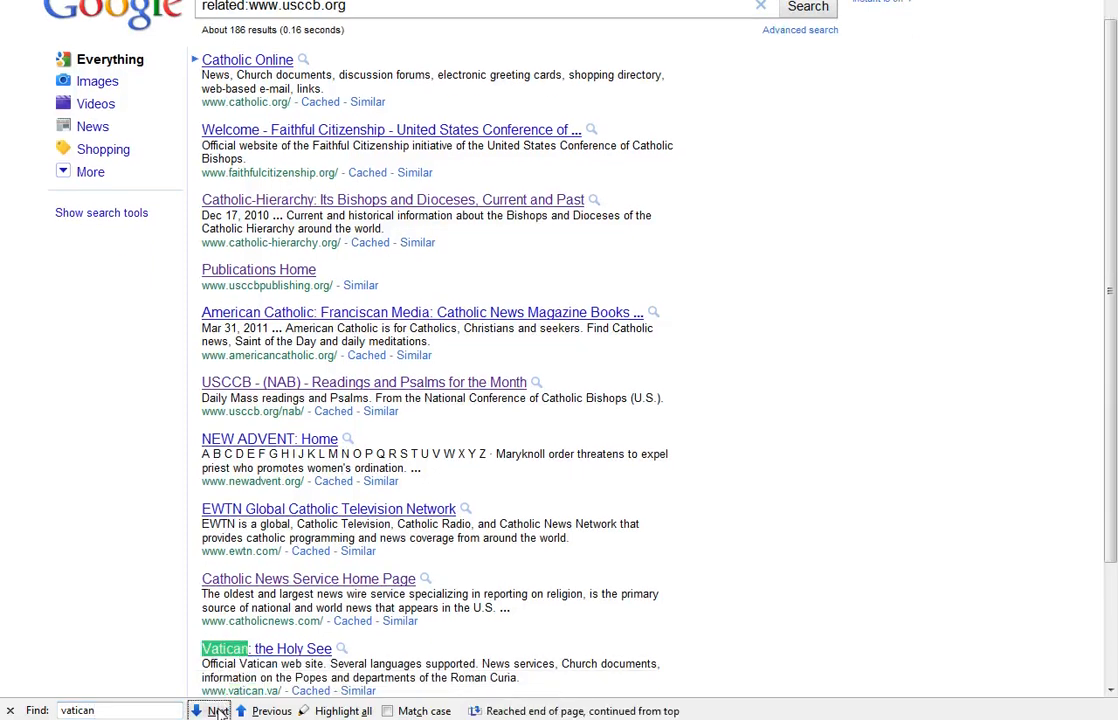
{"action": "left_click", "coordinate": [210, 711]}
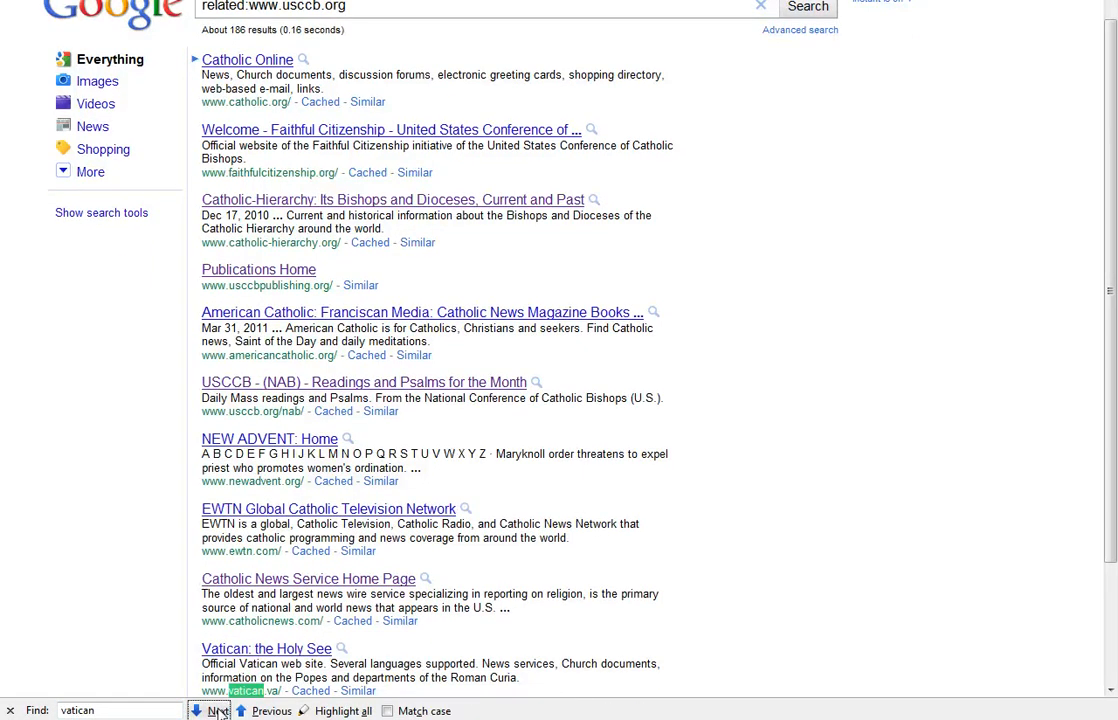